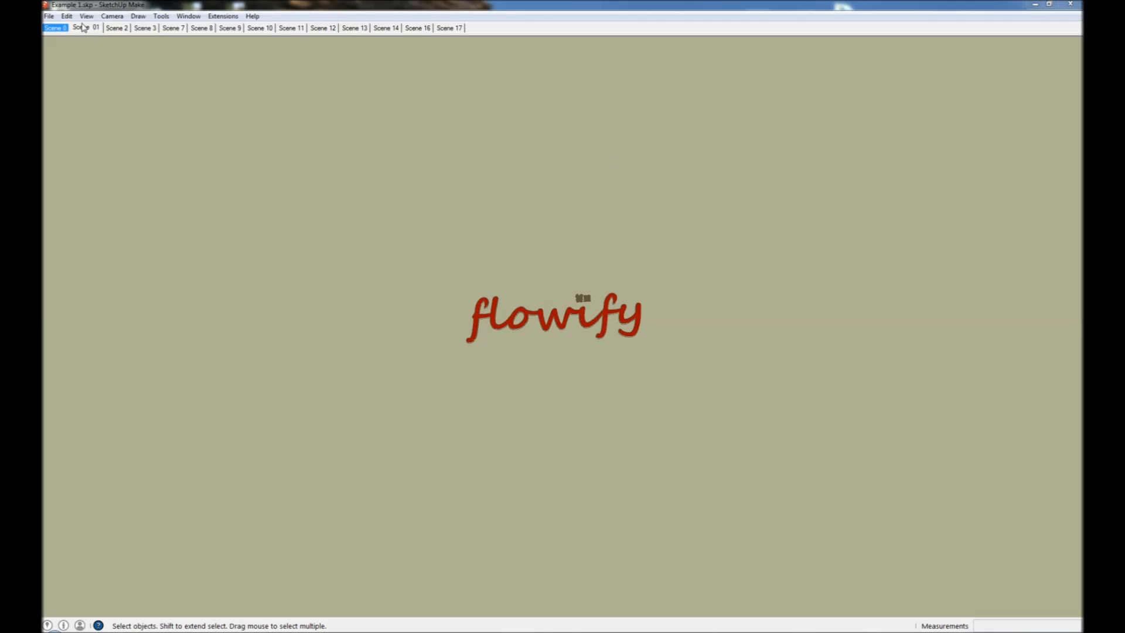
Step: Switch to Scene 01 showing the houses bent over a curved grid beside the flat layout
{"action": "left_click", "coordinate": [84, 28]}
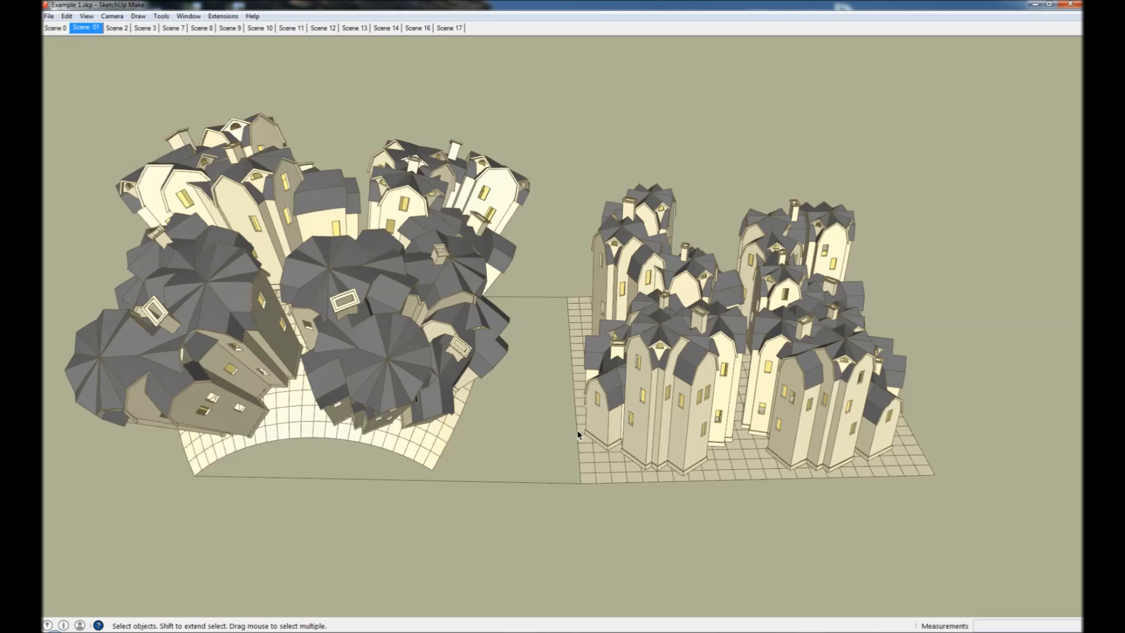
{"action": "mouse_move", "coordinate": [810, 490]}
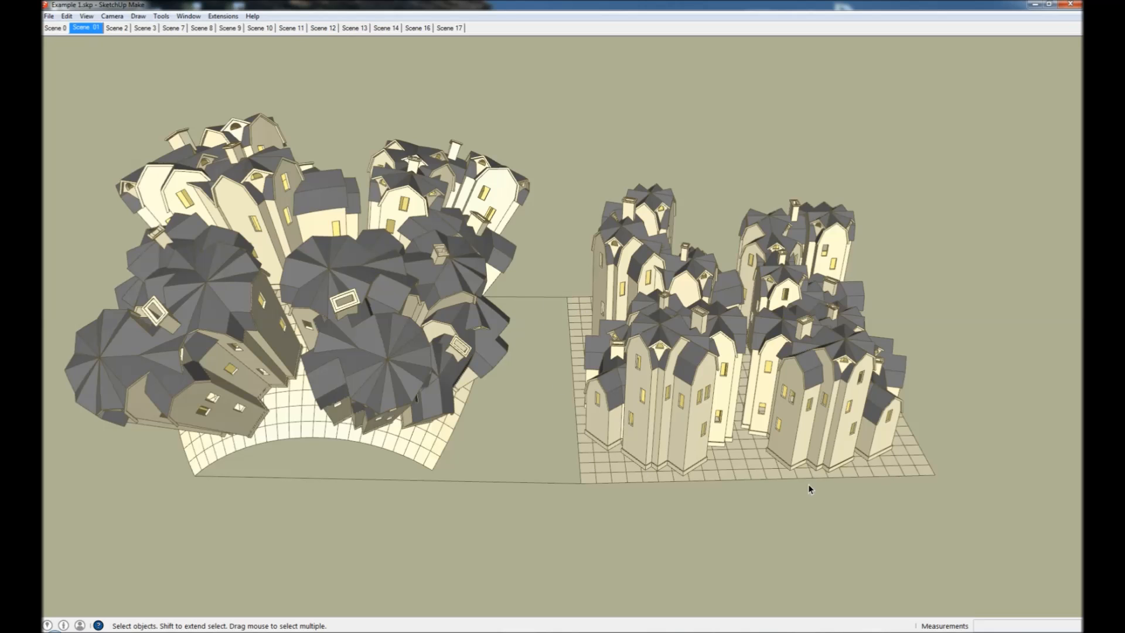
{"action": "mouse_move", "coordinate": [419, 406]}
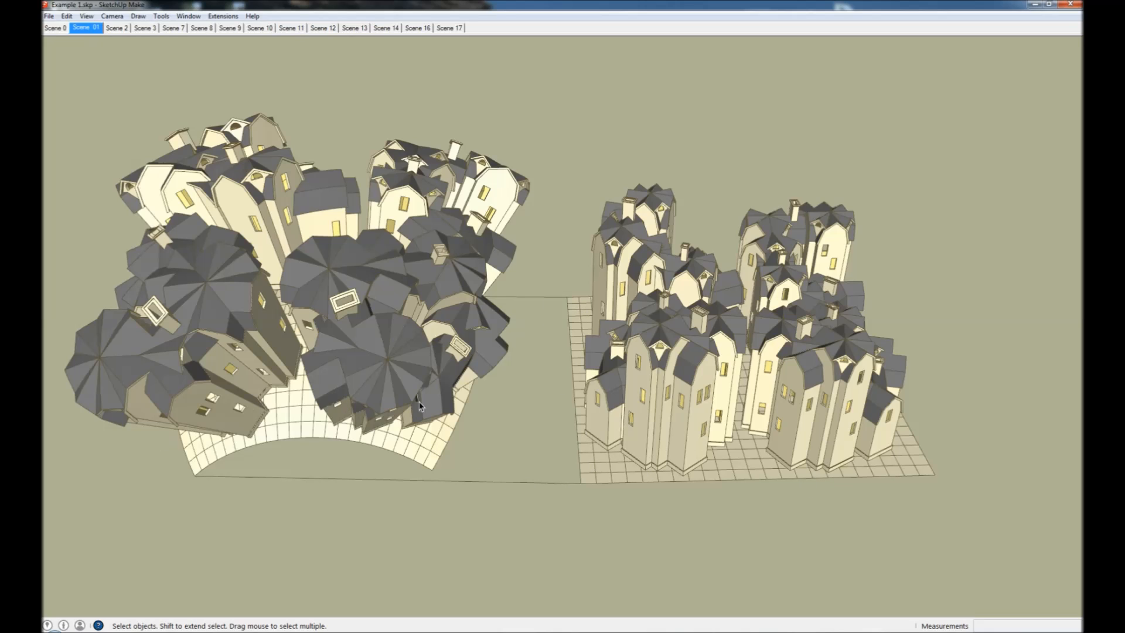
{"action": "mouse_move", "coordinate": [624, 409]}
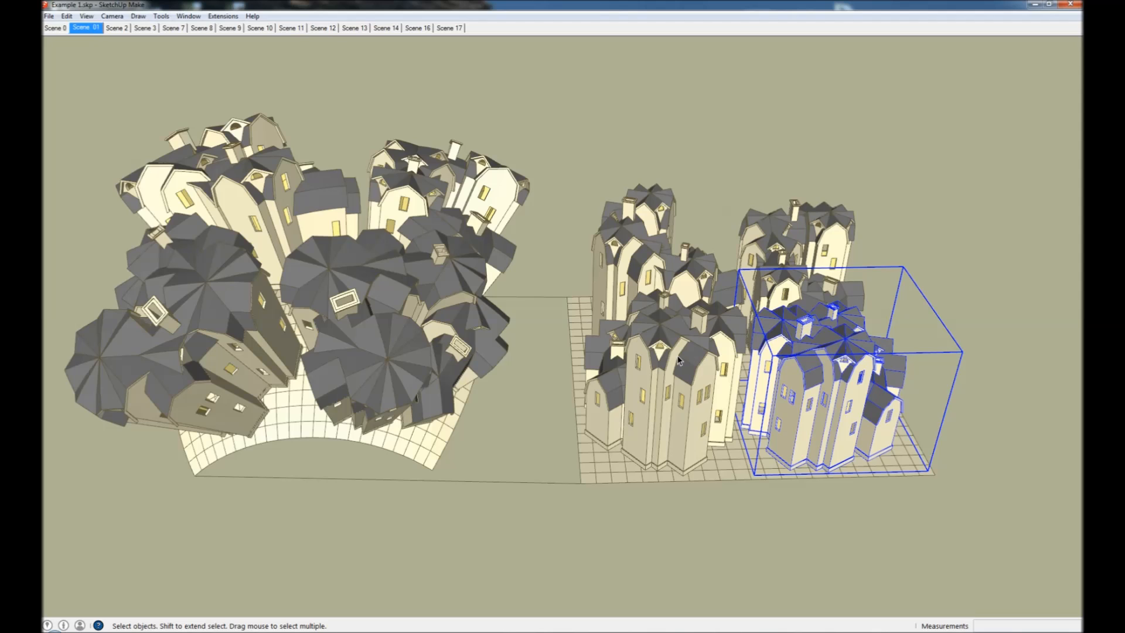
{"action": "mouse_move", "coordinate": [586, 473]}
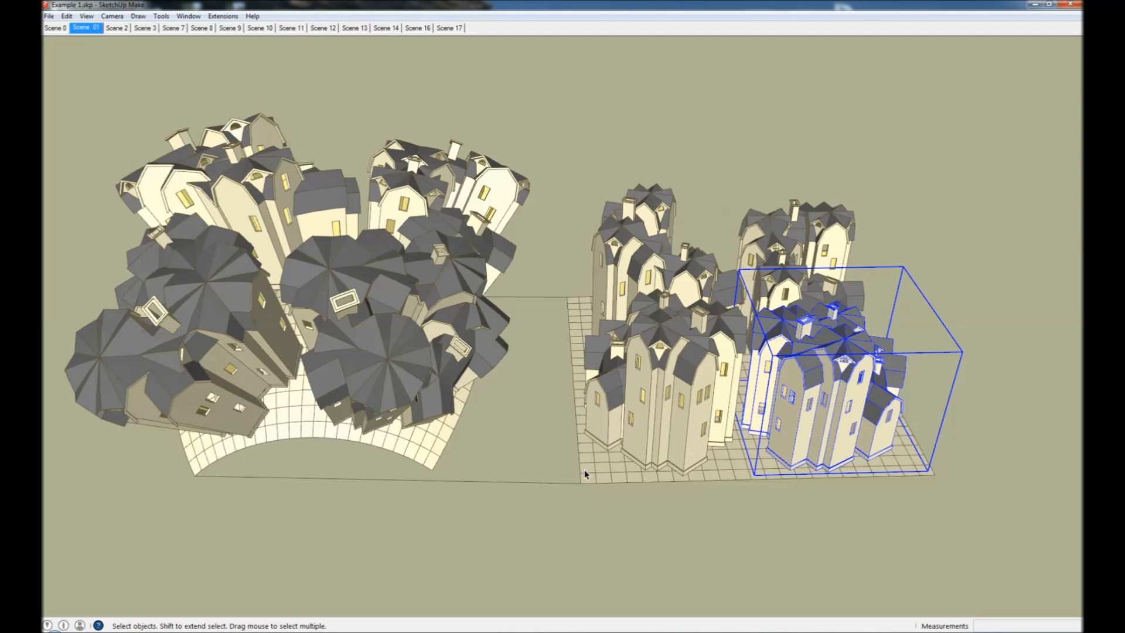
{"action": "mouse_move", "coordinate": [634, 433]}
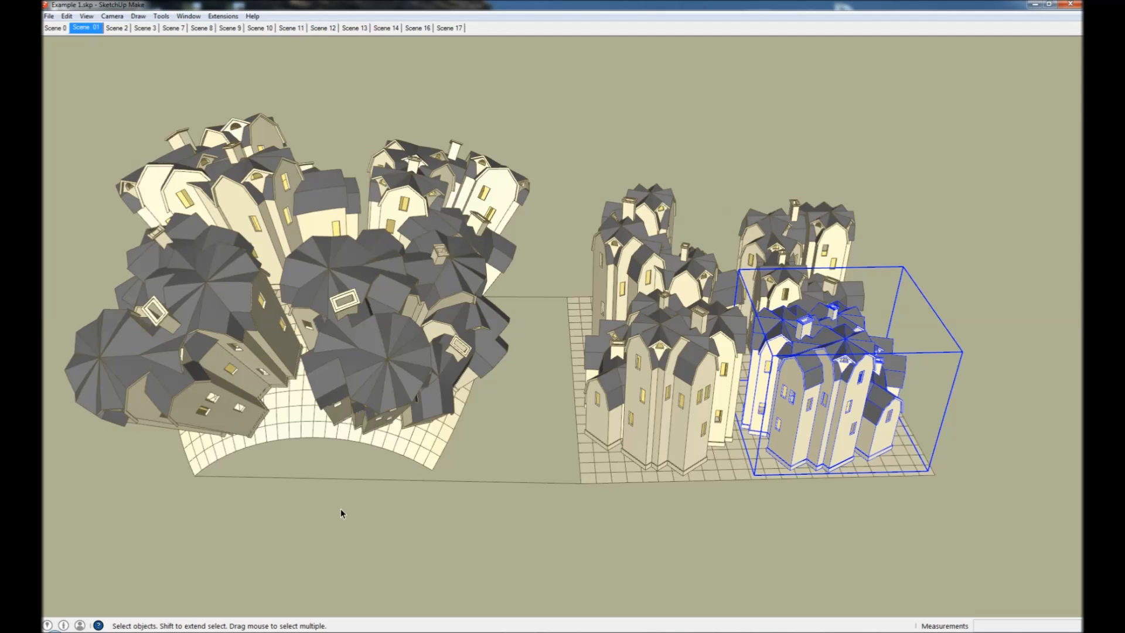
{"action": "mouse_move", "coordinate": [403, 459]}
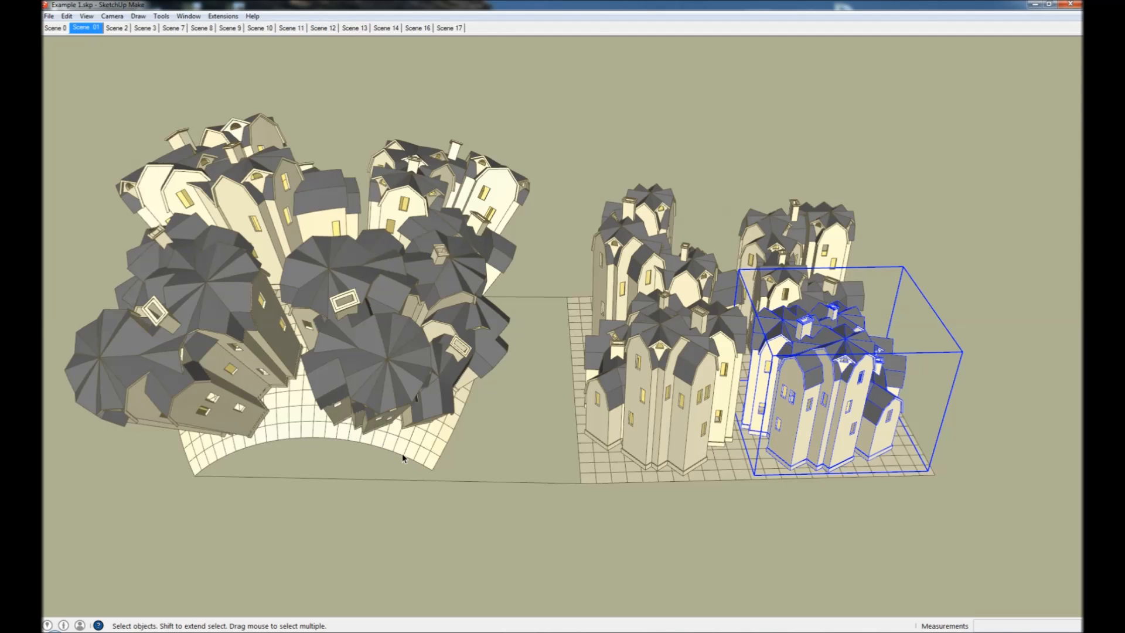
{"action": "mouse_move", "coordinate": [238, 418]}
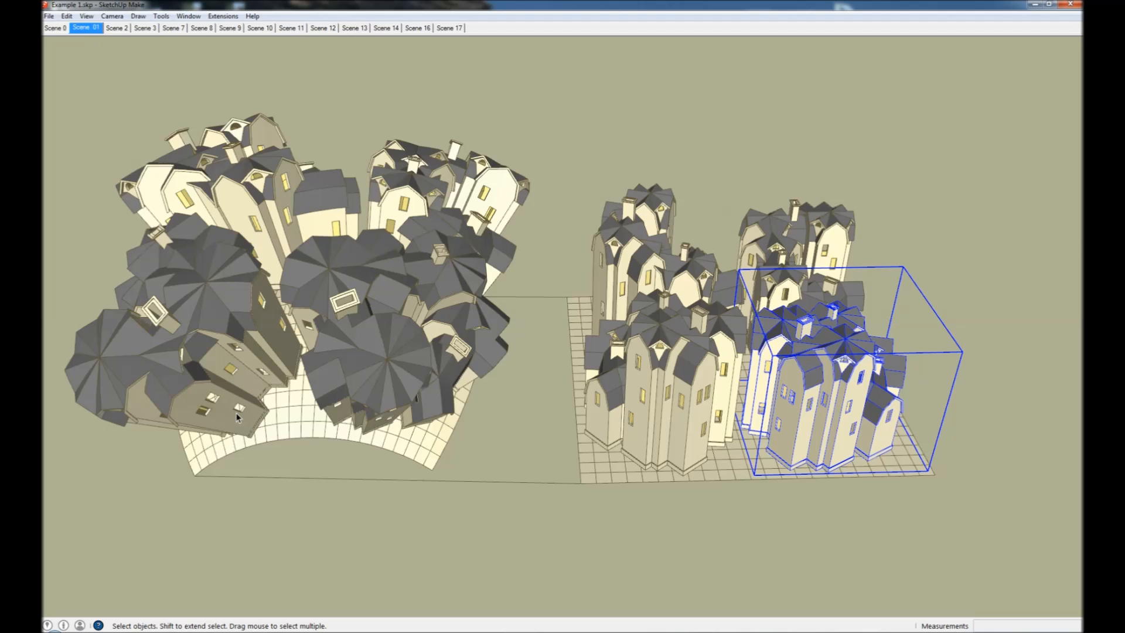
{"action": "mouse_move", "coordinate": [422, 463]}
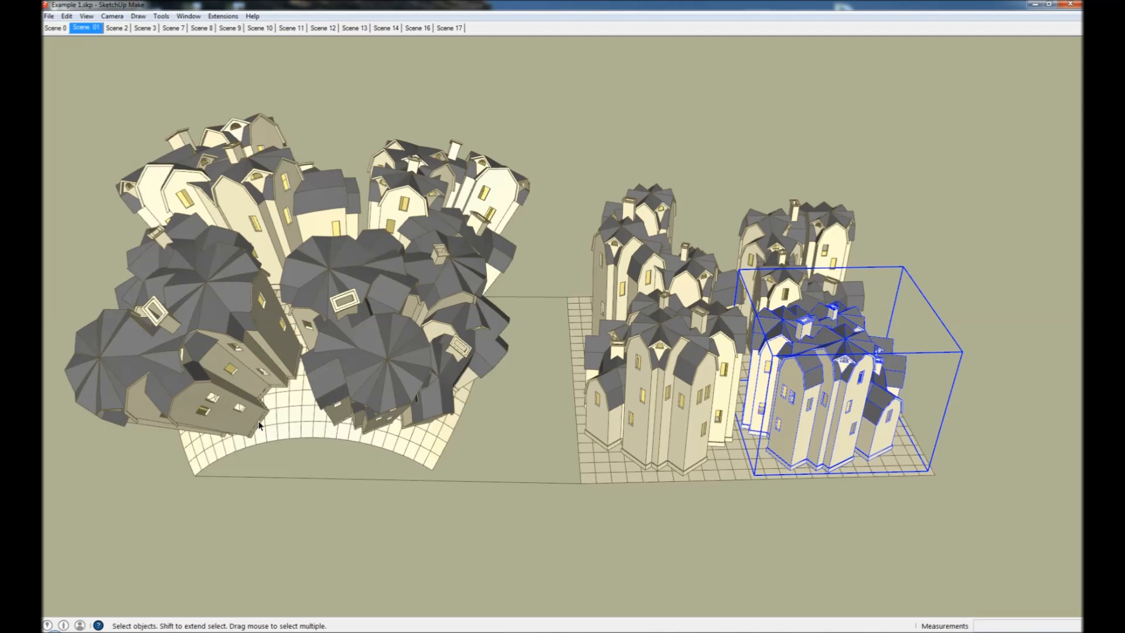
{"action": "mouse_move", "coordinate": [121, 42]}
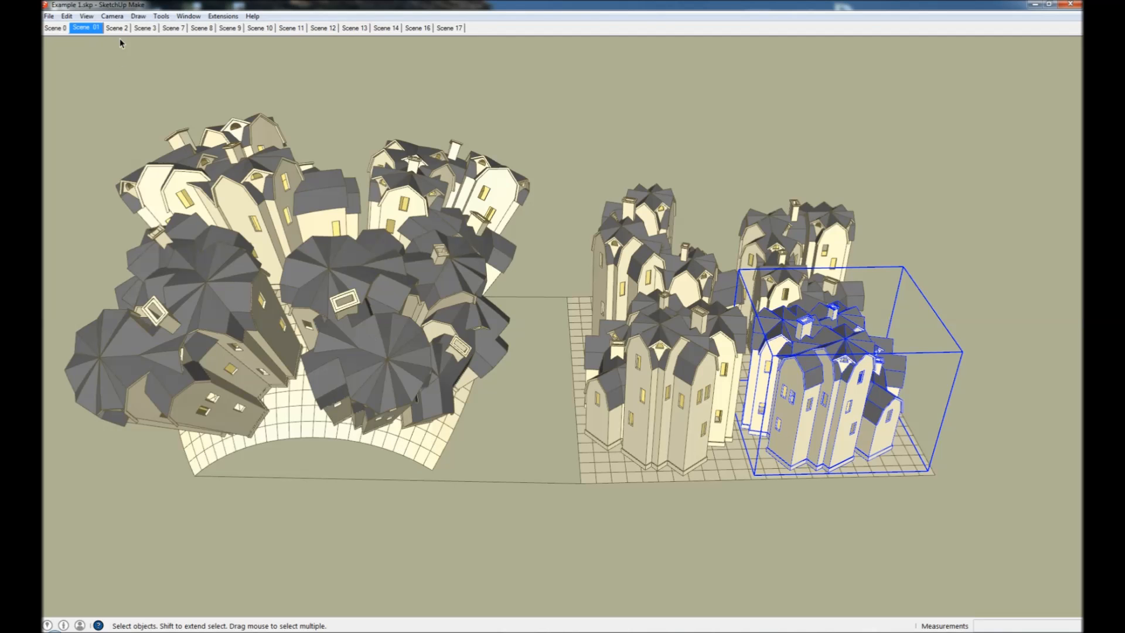
Step: Step through Scene 2's ring of houses to Scene 3's view beneath the grids
{"action": "left_click", "coordinate": [116, 28]}
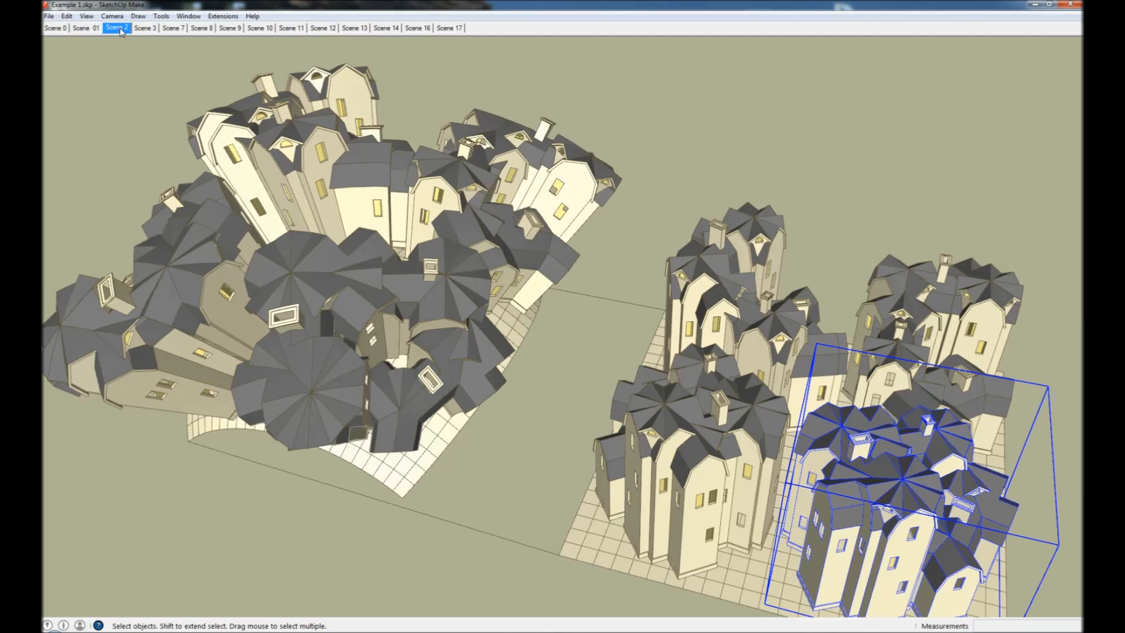
{"action": "left_click", "coordinate": [116, 28]}
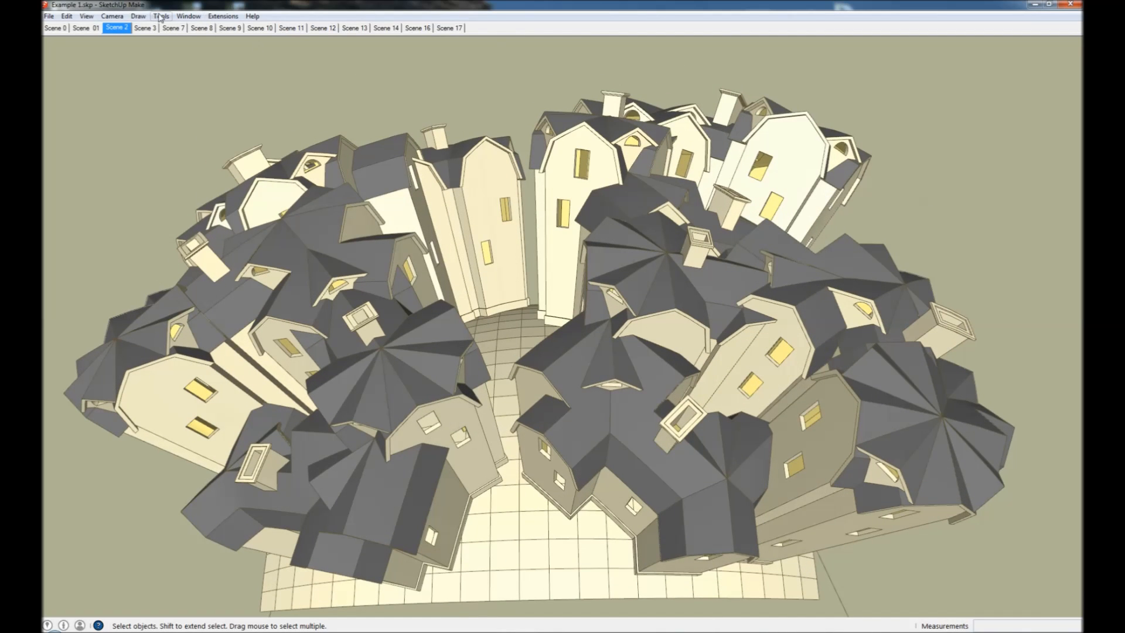
{"action": "left_click", "coordinate": [144, 28]}
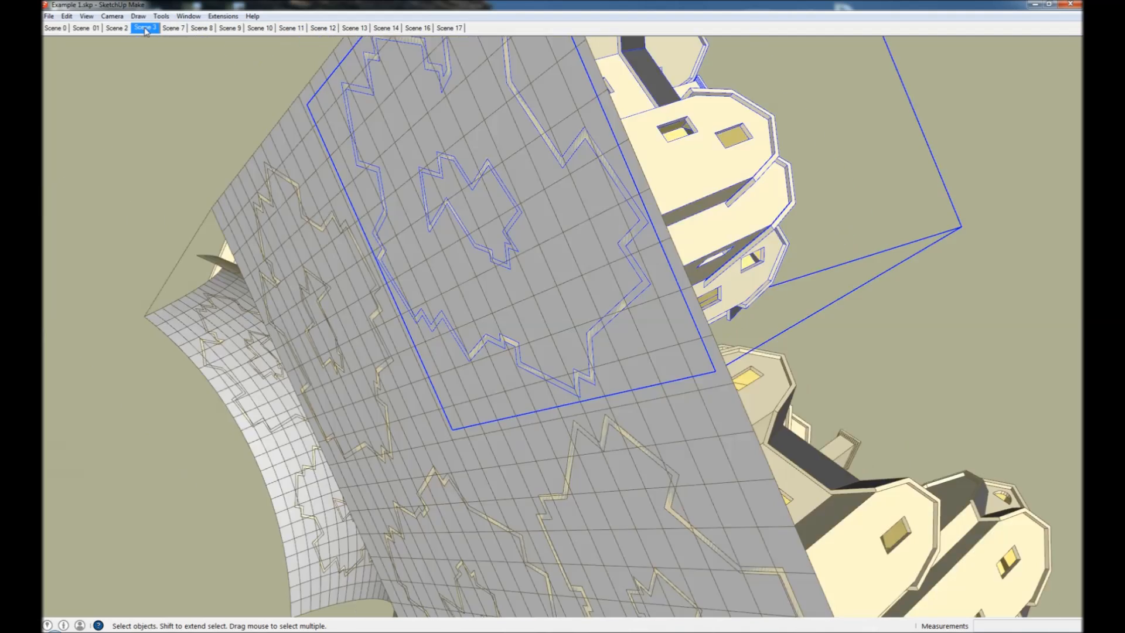
Step: Settle into Scene 3's straight bottom view of both grids with the house footprints
{"action": "left_click", "coordinate": [144, 28]}
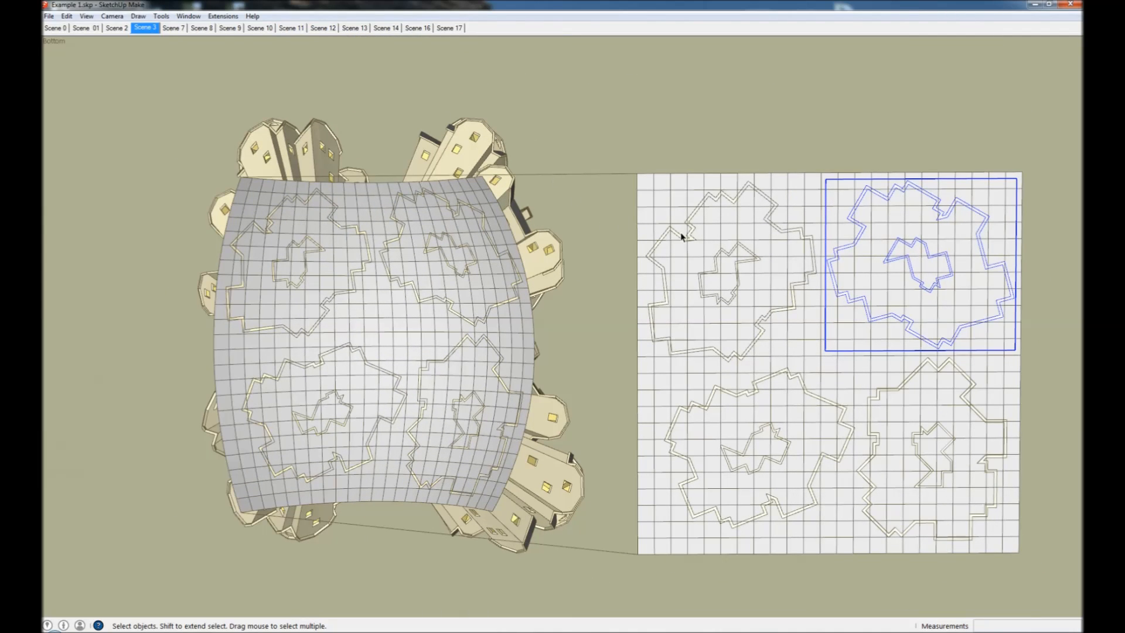
{"action": "mouse_move", "coordinate": [685, 251]}
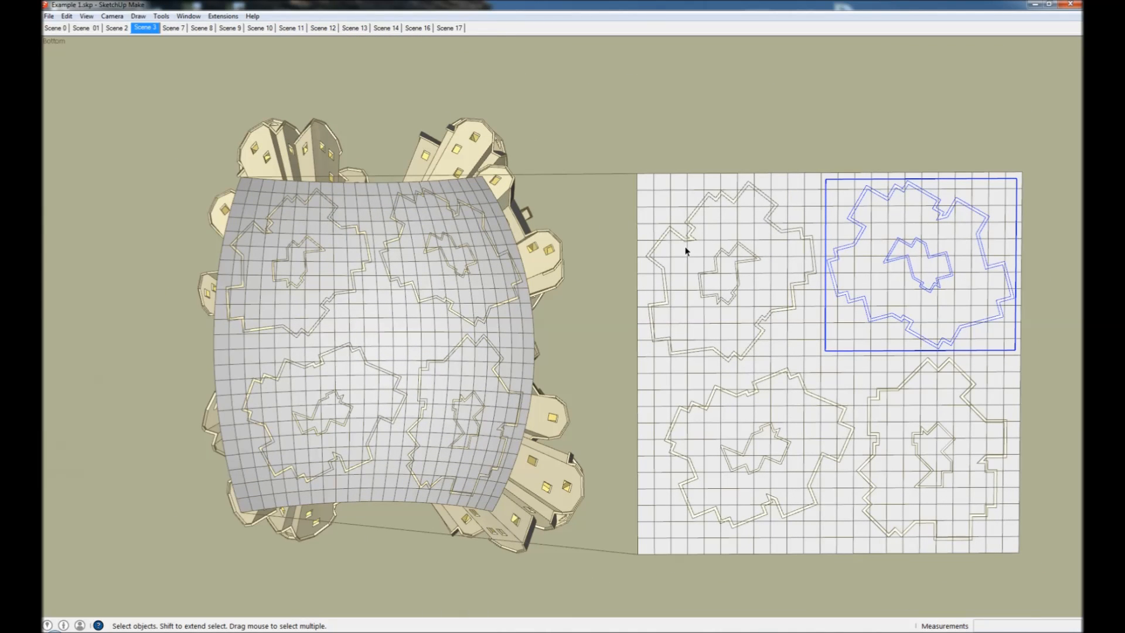
{"action": "mouse_move", "coordinate": [871, 228]}
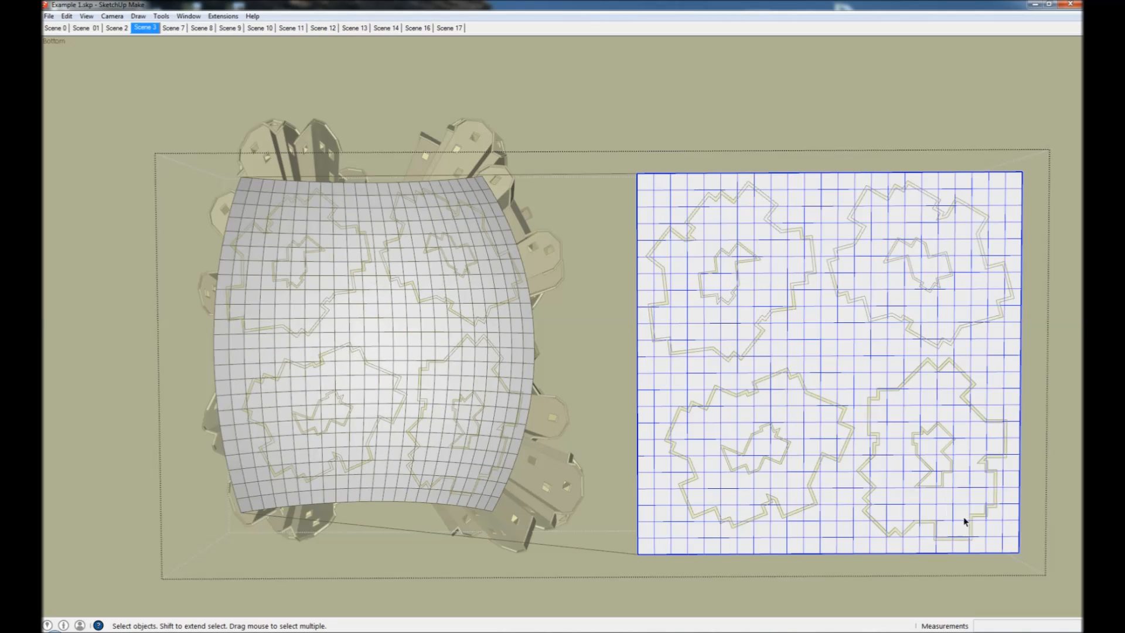
{"action": "mouse_move", "coordinate": [665, 536]}
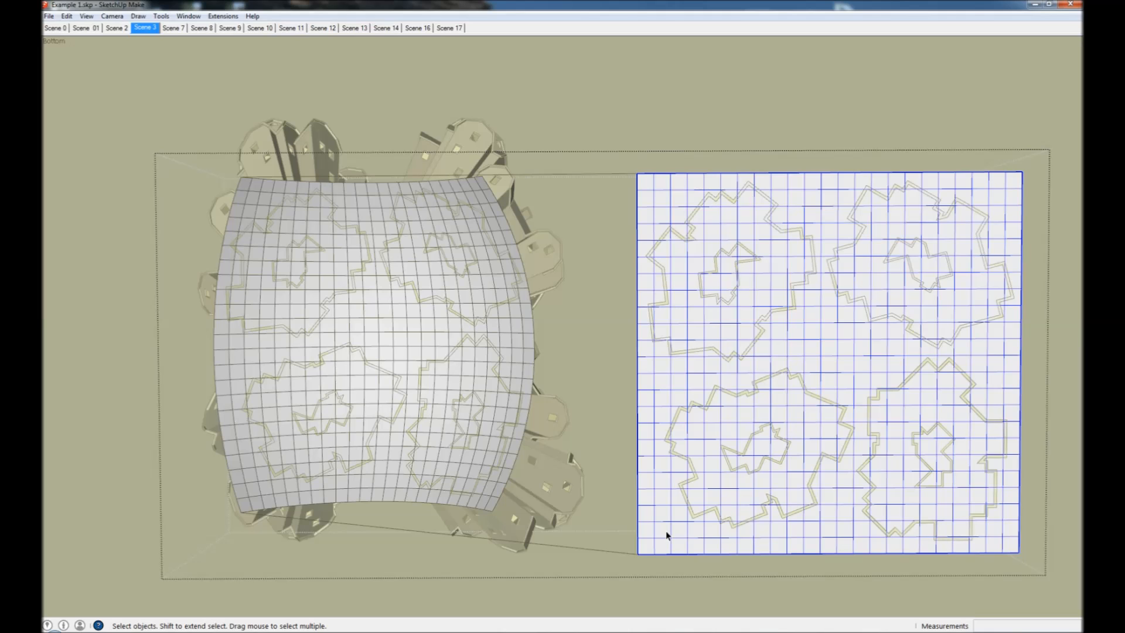
{"action": "mouse_move", "coordinate": [678, 500]}
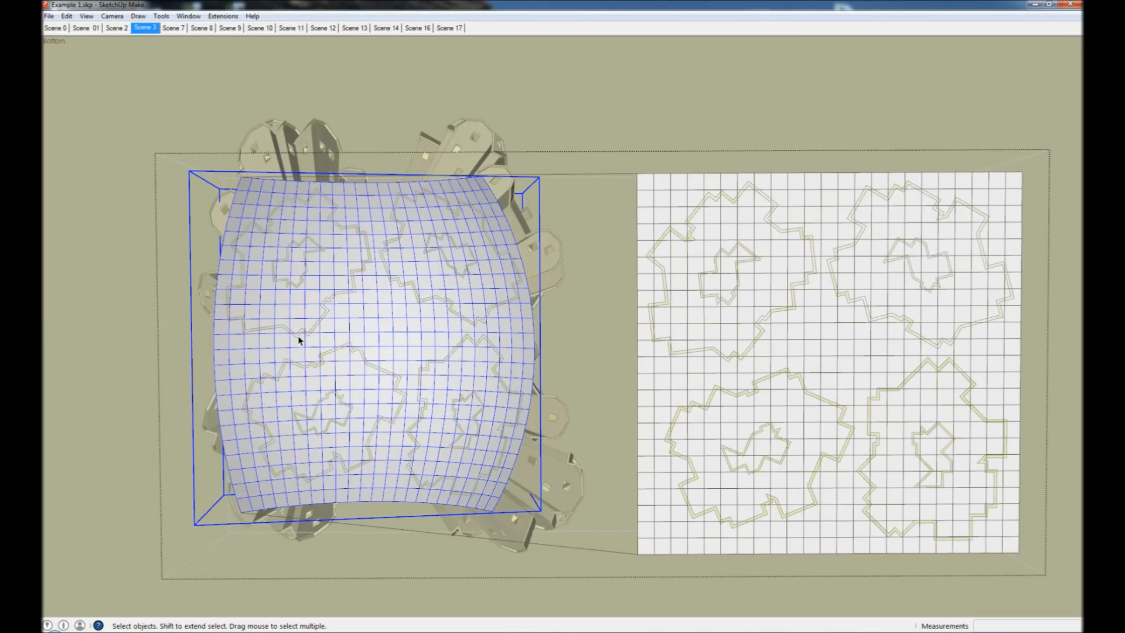
{"action": "mouse_move", "coordinate": [481, 184]}
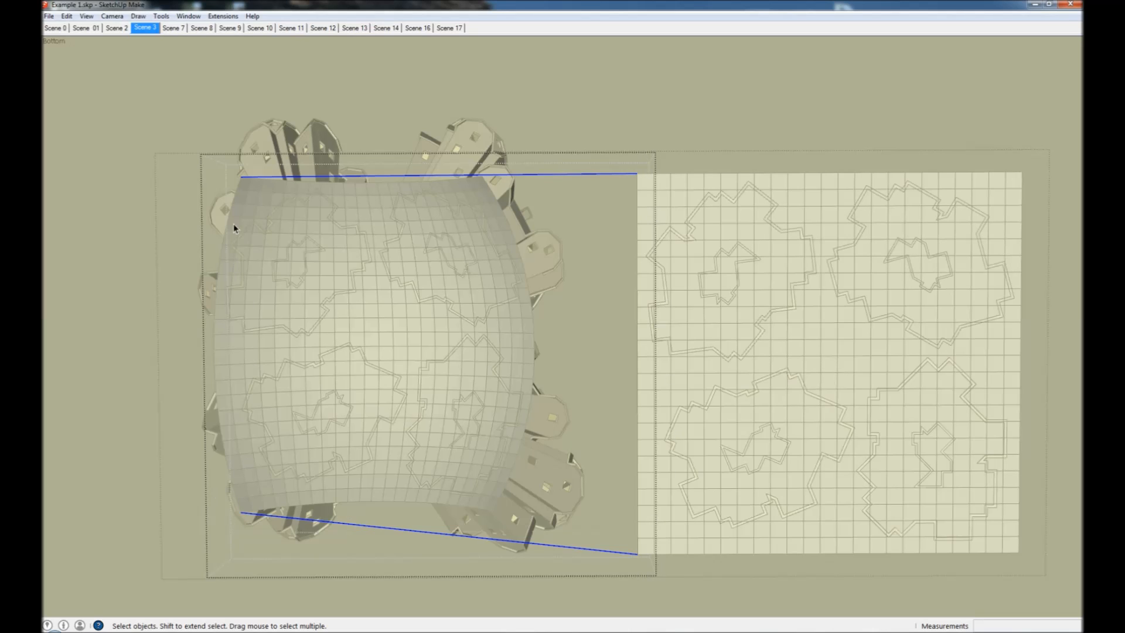
{"action": "mouse_move", "coordinate": [247, 523]}
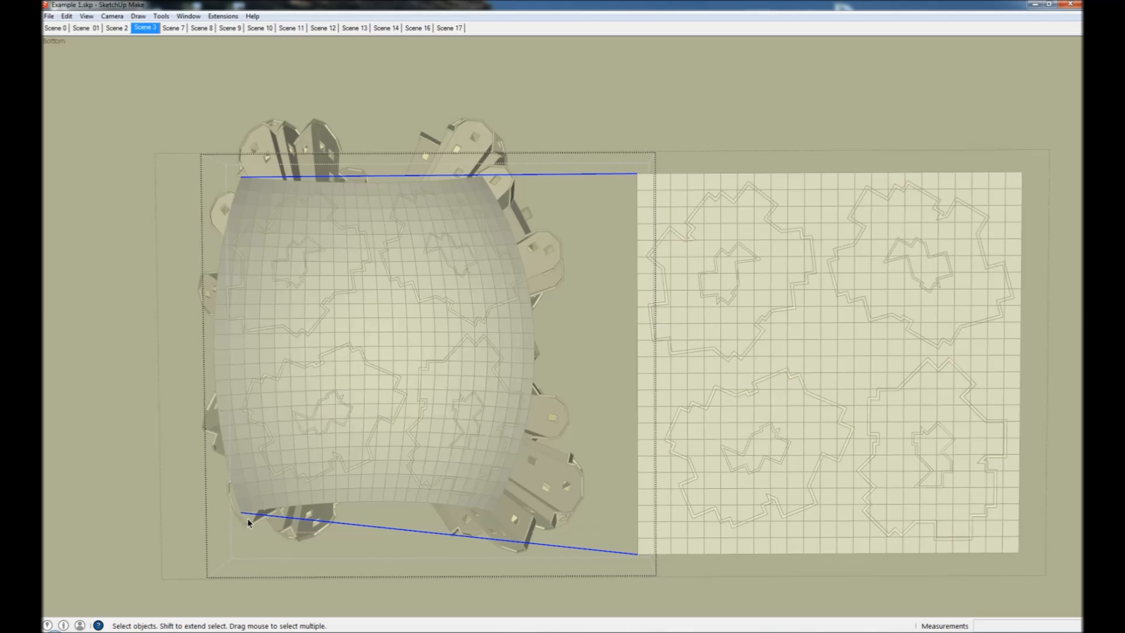
{"action": "mouse_move", "coordinate": [660, 547]}
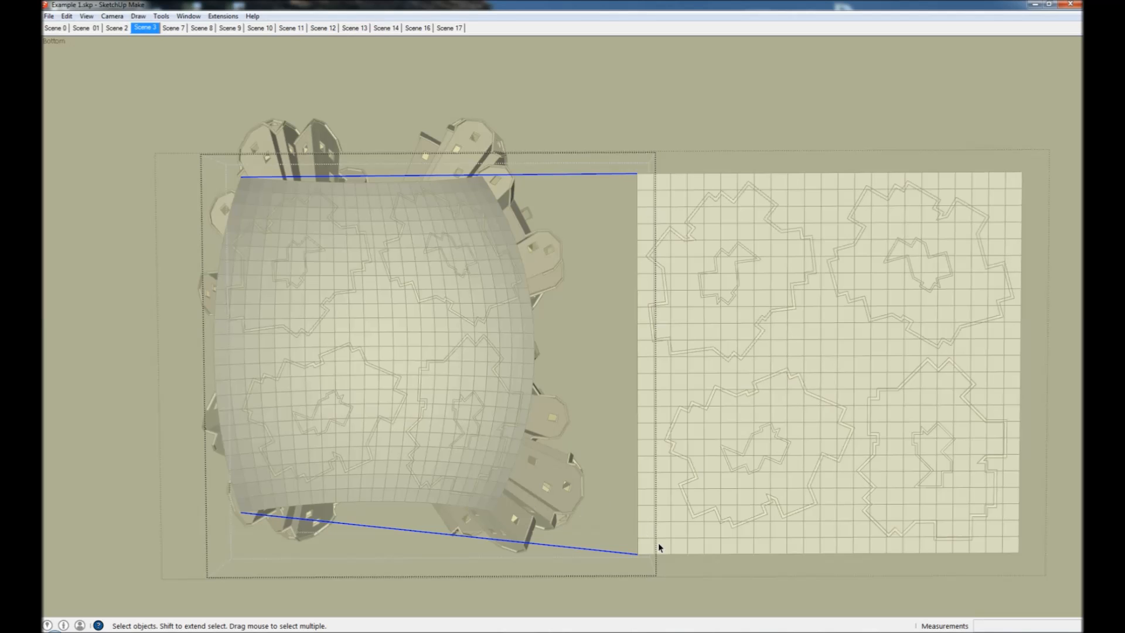
{"action": "mouse_move", "coordinate": [644, 187]}
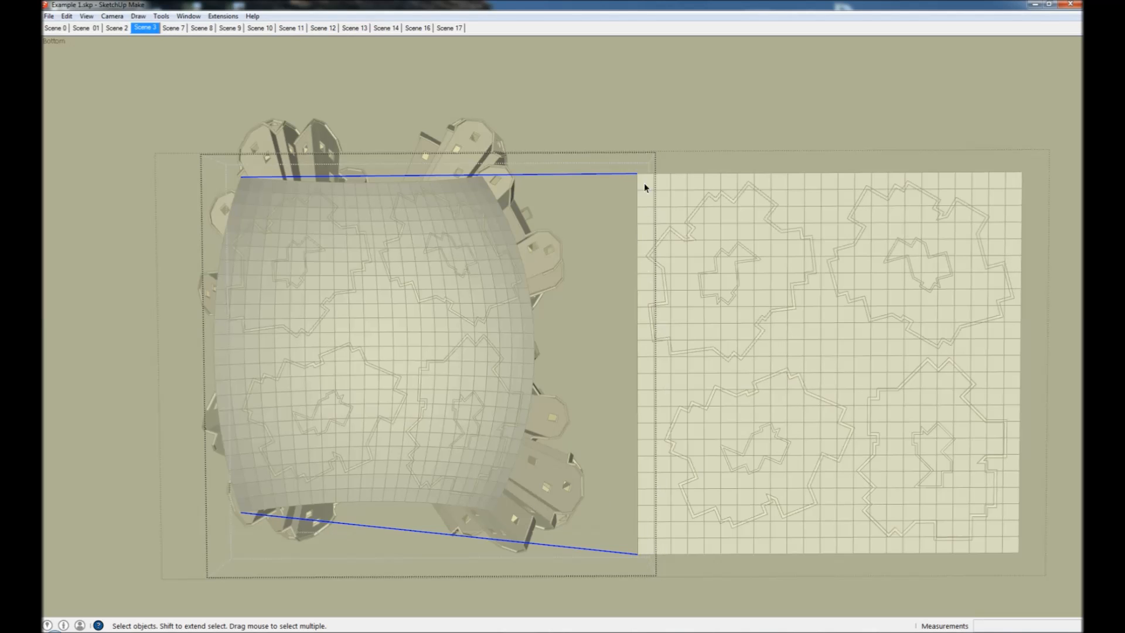
{"action": "mouse_move", "coordinate": [257, 531]}
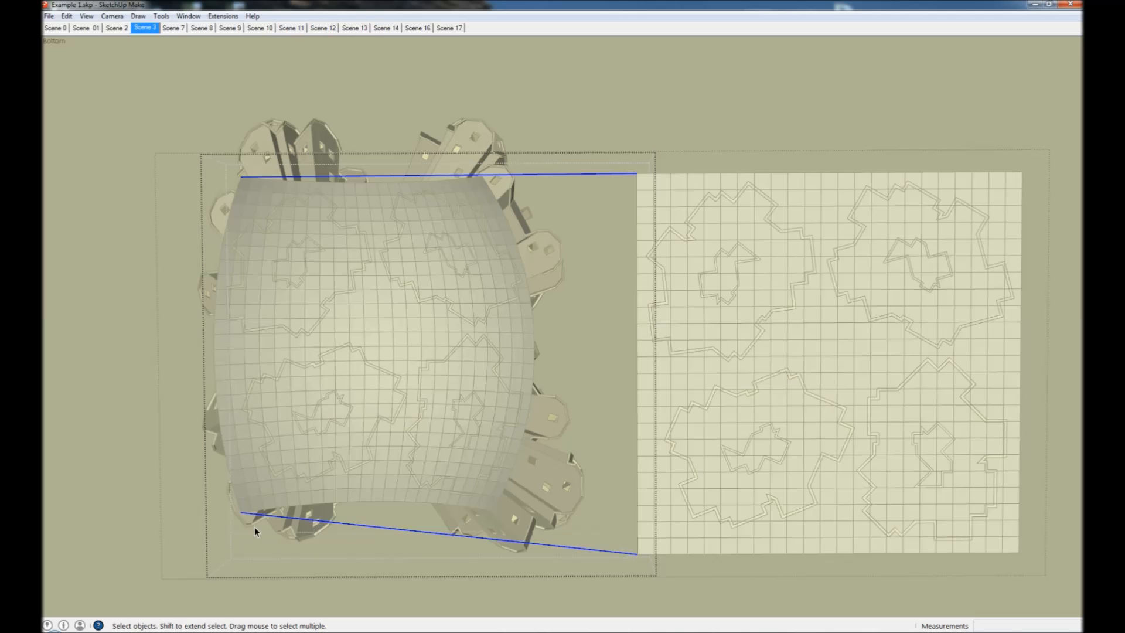
{"action": "mouse_move", "coordinate": [236, 131]}
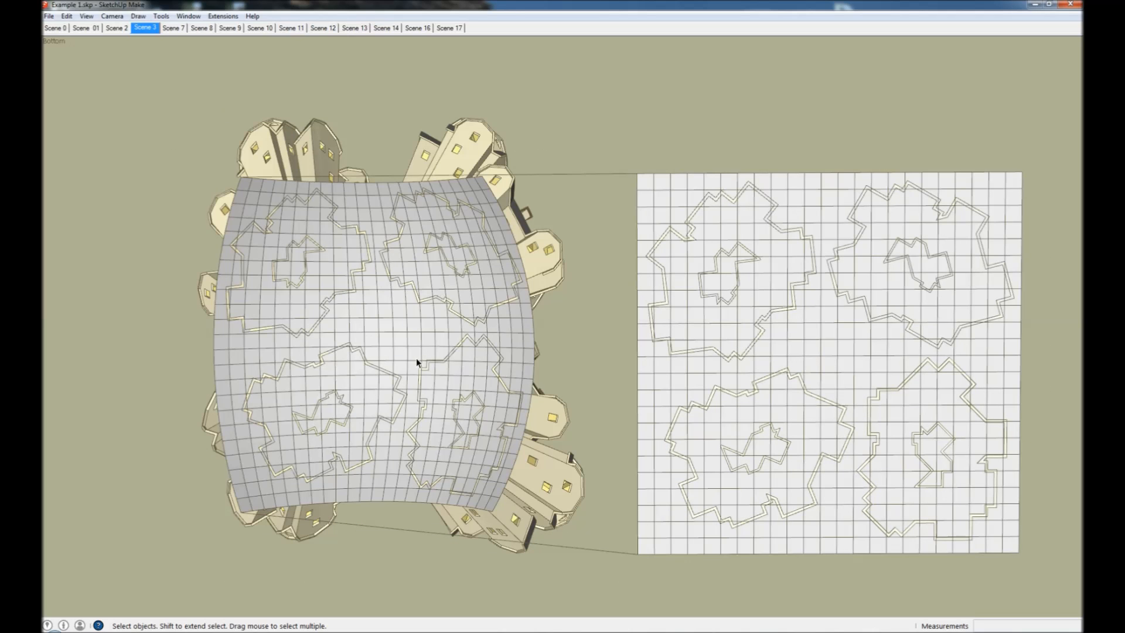
{"action": "mouse_move", "coordinate": [393, 328]}
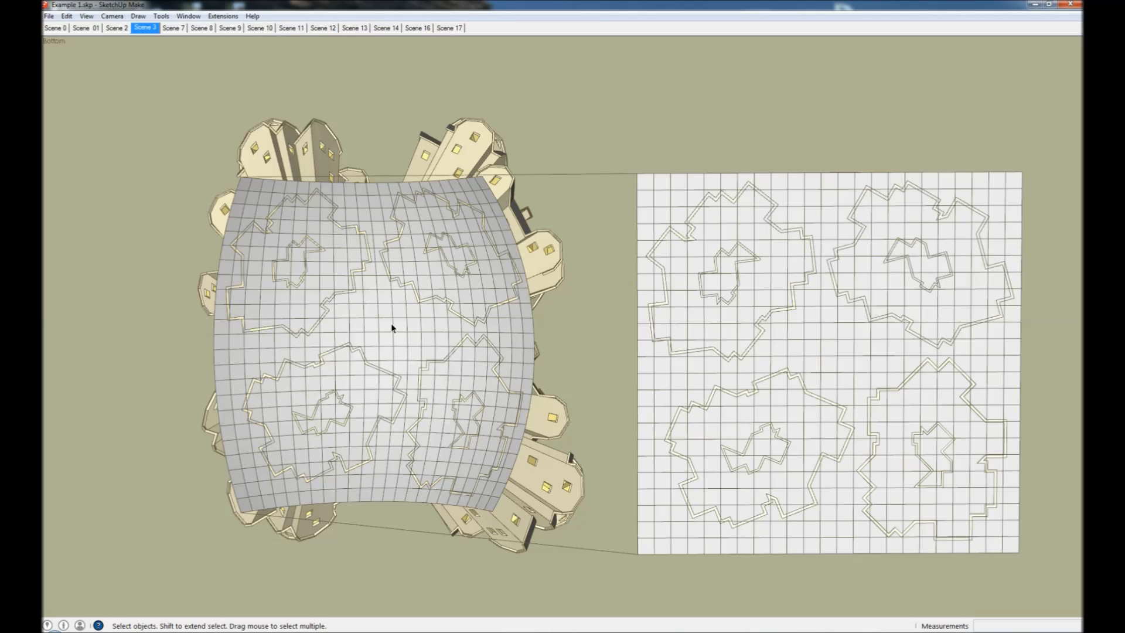
{"action": "mouse_move", "coordinate": [547, 296]}
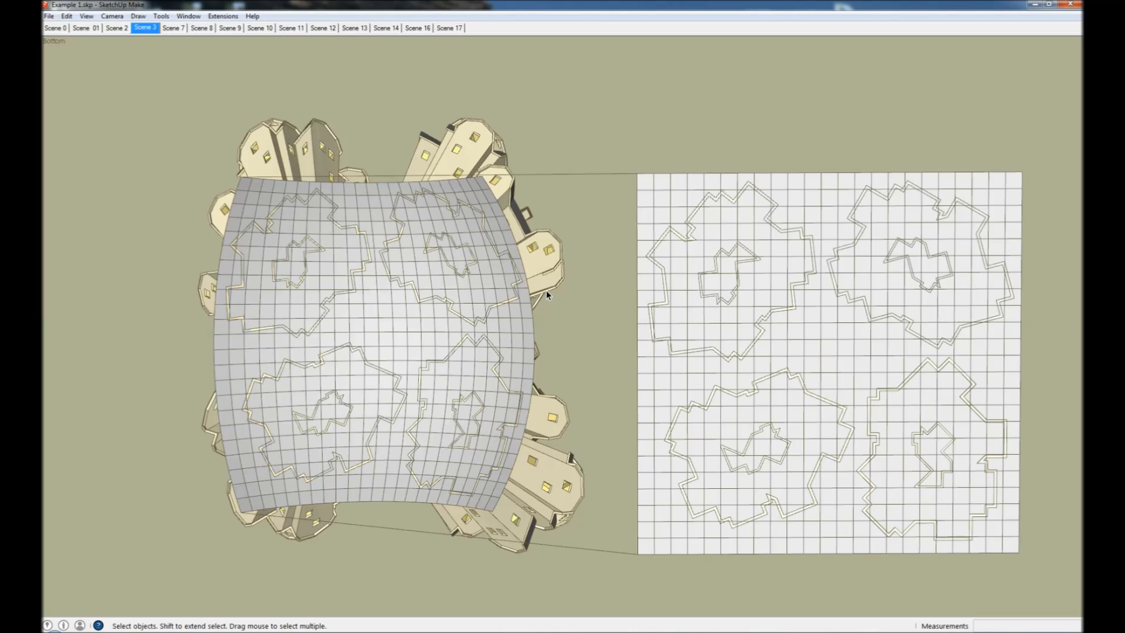
{"action": "mouse_move", "coordinate": [727, 332]}
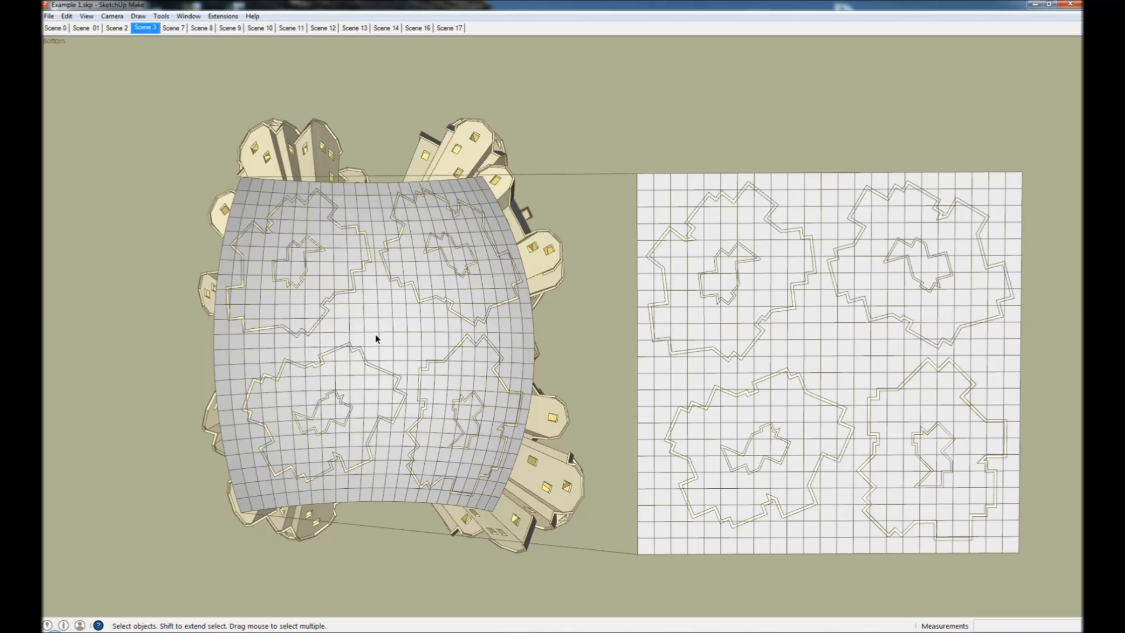
{"action": "mouse_move", "coordinate": [661, 389]}
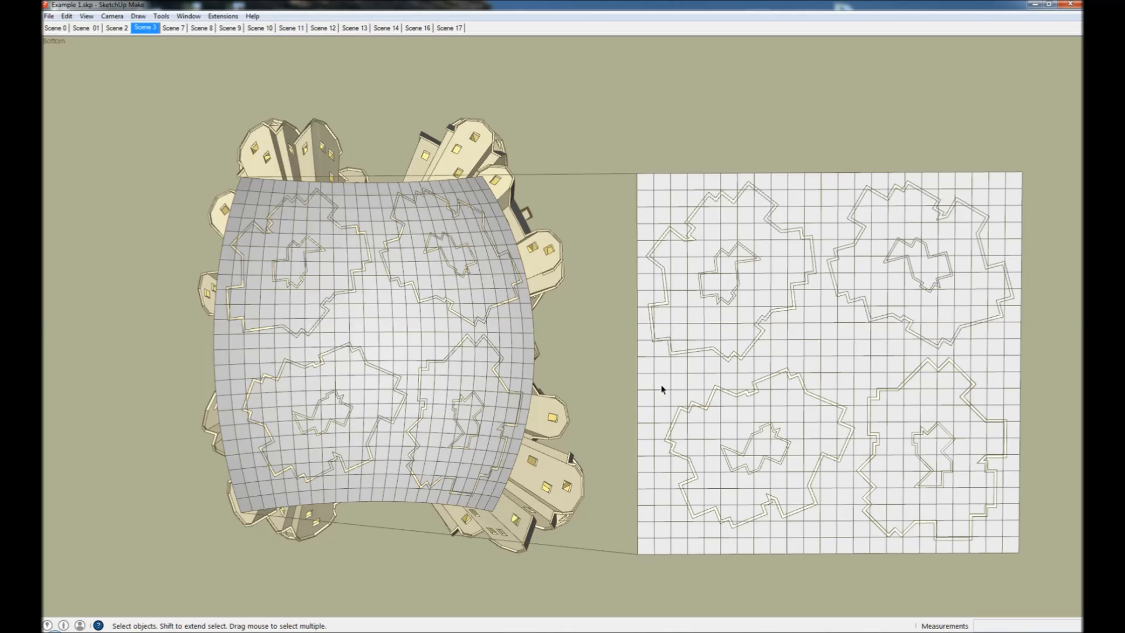
{"action": "mouse_move", "coordinate": [626, 513]}
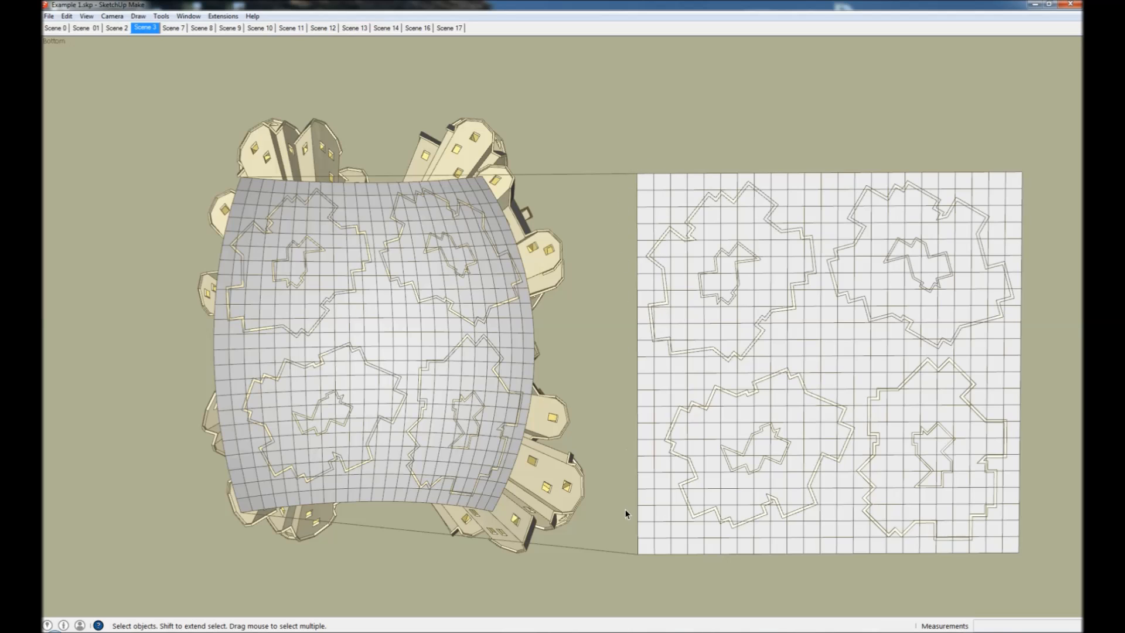
{"action": "mouse_move", "coordinate": [254, 499]}
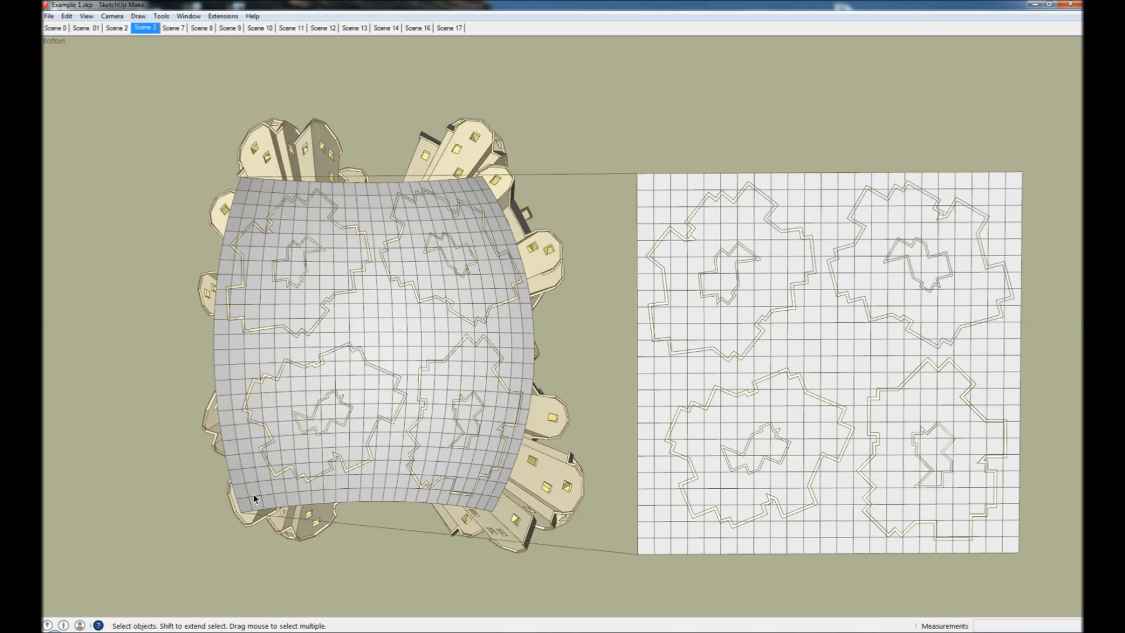
{"action": "mouse_move", "coordinate": [200, 294]}
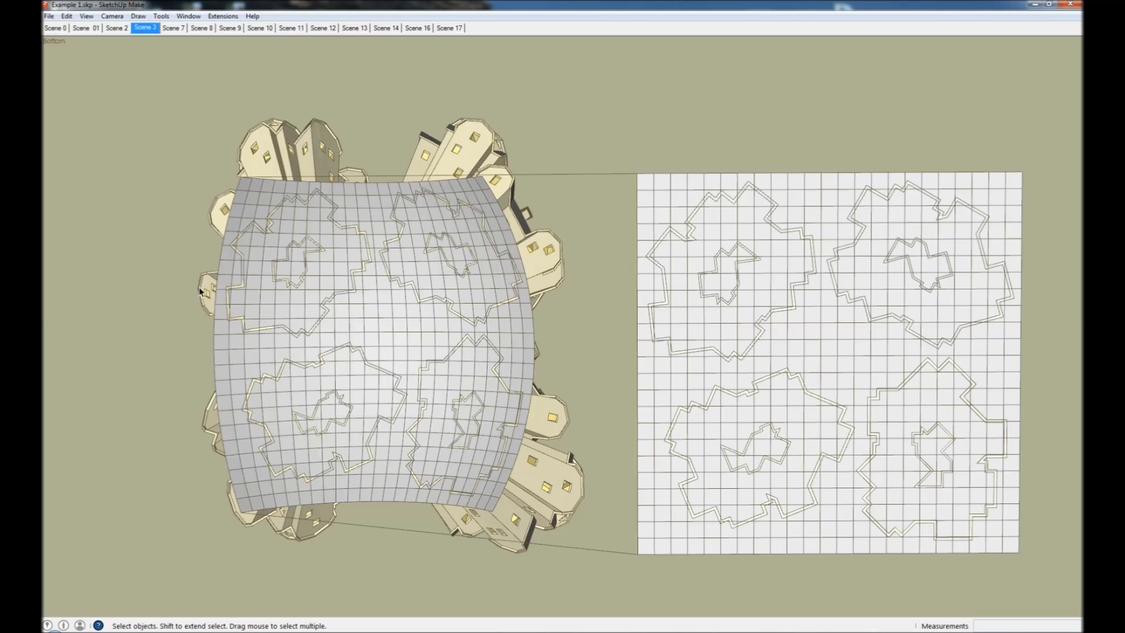
Step: Select the model geometry to strip the grid lines from the flat rectangle
{"action": "left_click", "coordinate": [806, 356]}
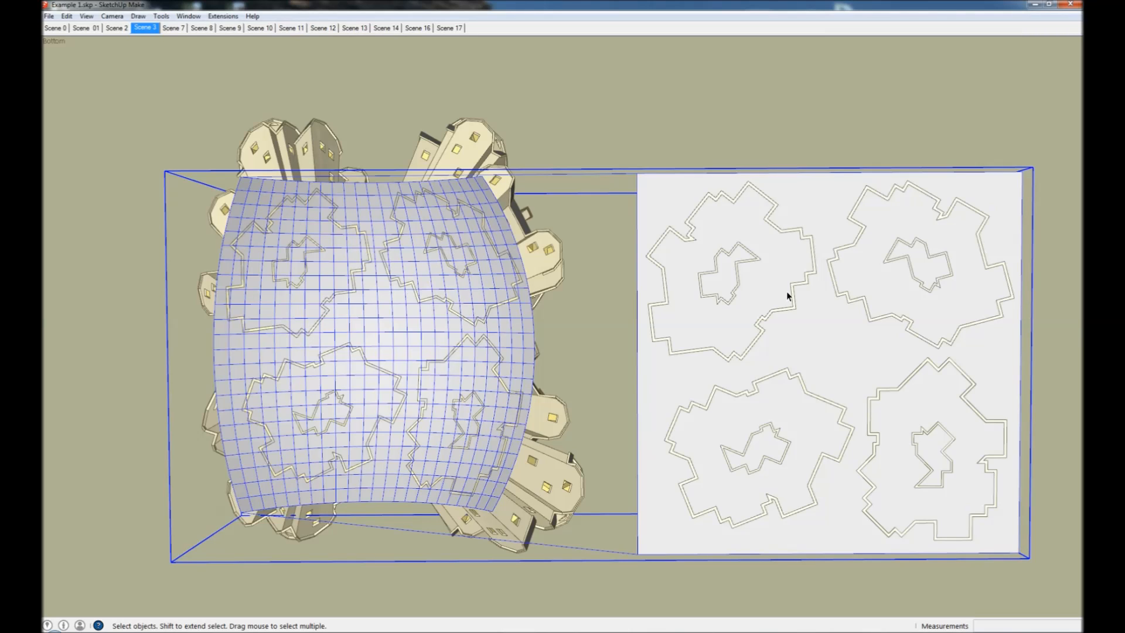
{"action": "mouse_move", "coordinate": [659, 548]}
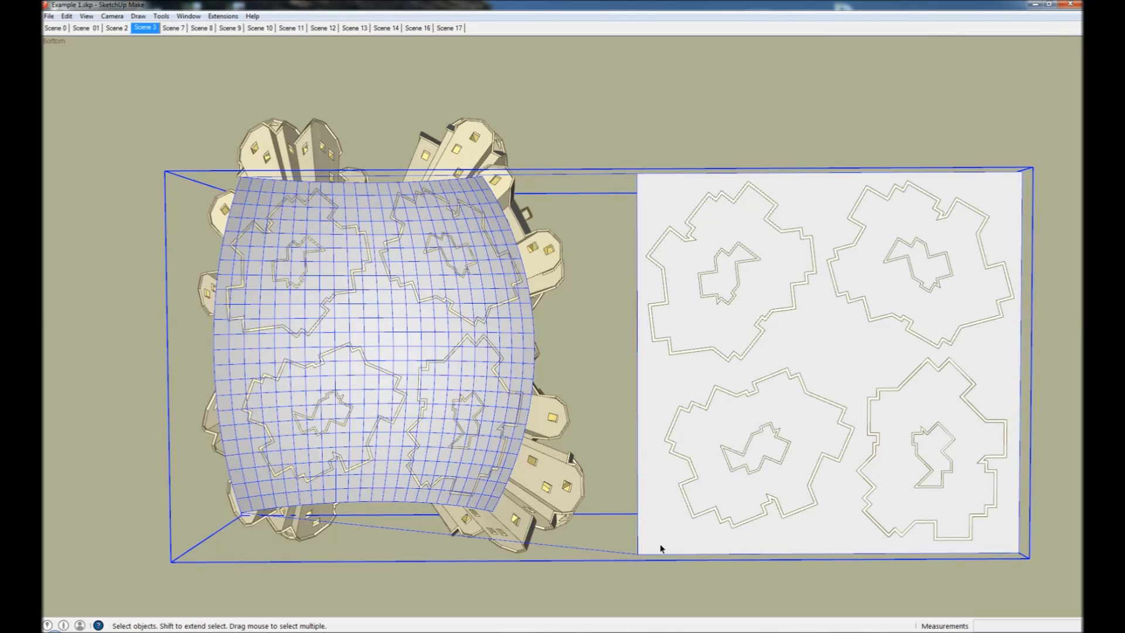
{"action": "mouse_move", "coordinate": [811, 333]}
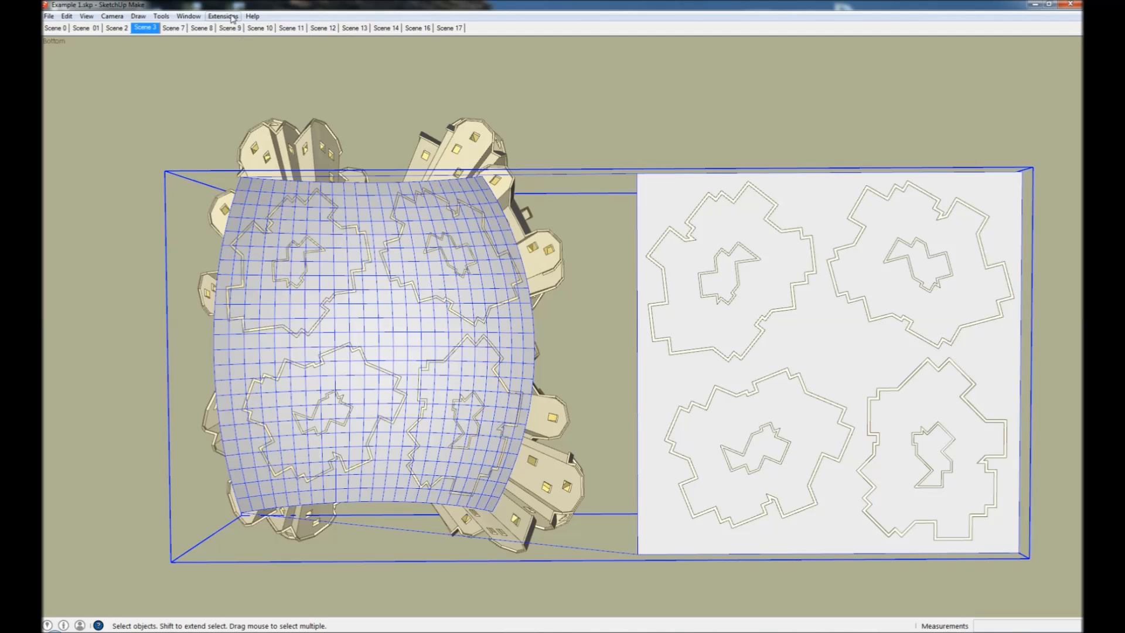
Step: Run Extensions > Flowify > Impose Grid to regrid the flat target rectangle
{"action": "left_click", "coordinate": [223, 16]}
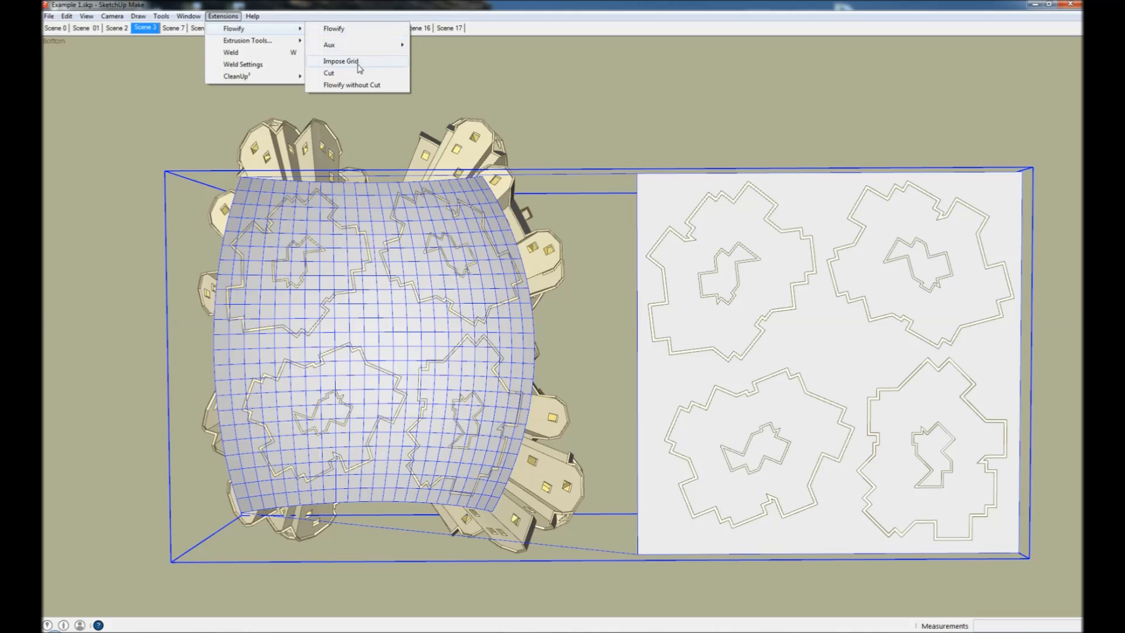
{"action": "left_click", "coordinate": [341, 61]}
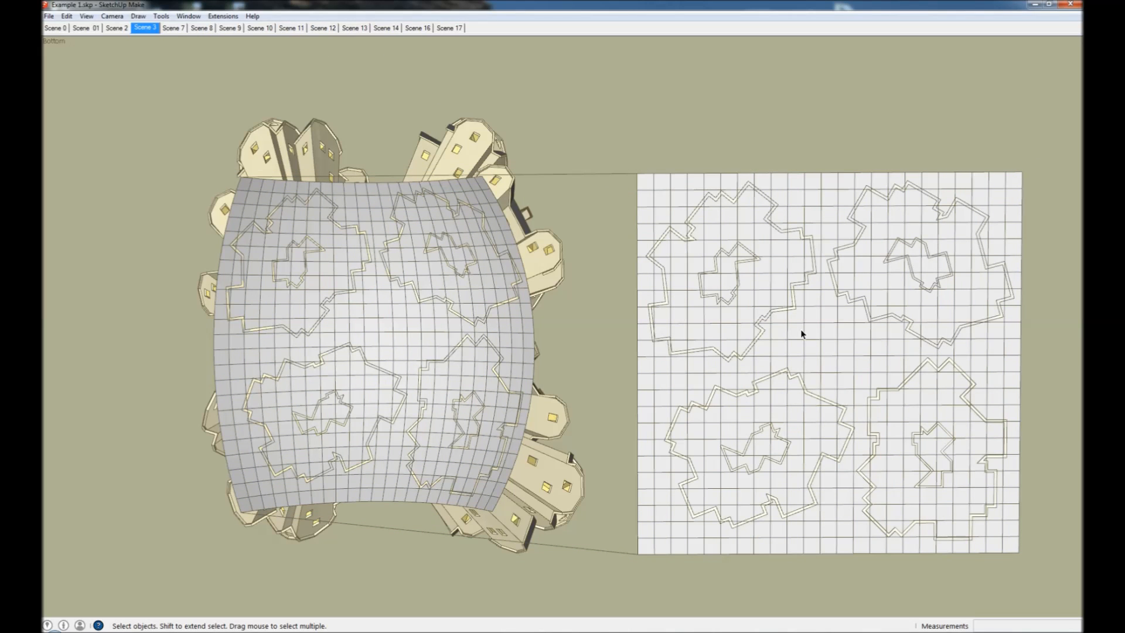
{"action": "mouse_move", "coordinate": [785, 344]}
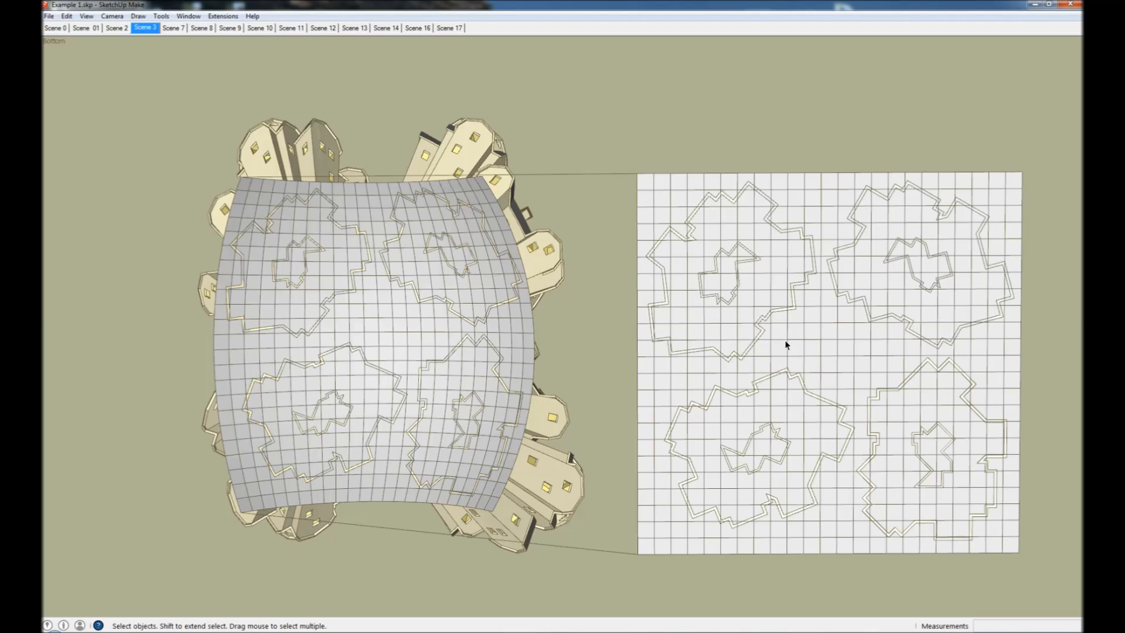
Step: Switch to Scene 2 showing the ring of houses bent around a circular grid
{"action": "left_click", "coordinate": [116, 28]}
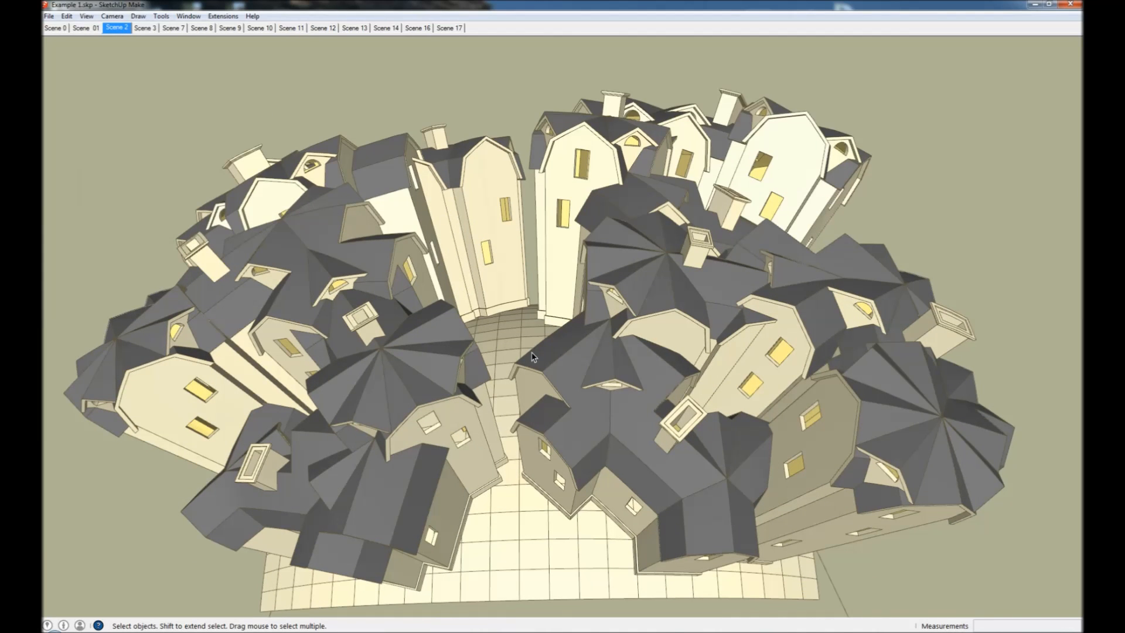
{"action": "mouse_move", "coordinate": [523, 369]}
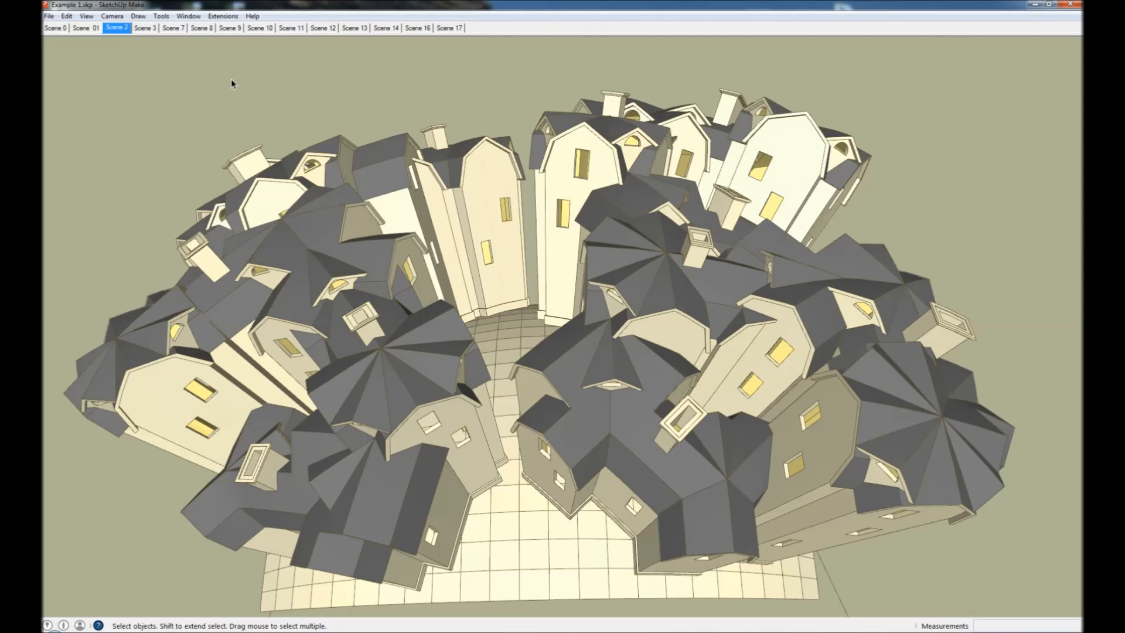
Step: Switch to Scene 7 showing the house bent over a sphere beside the upright originals
{"action": "left_click", "coordinate": [172, 28]}
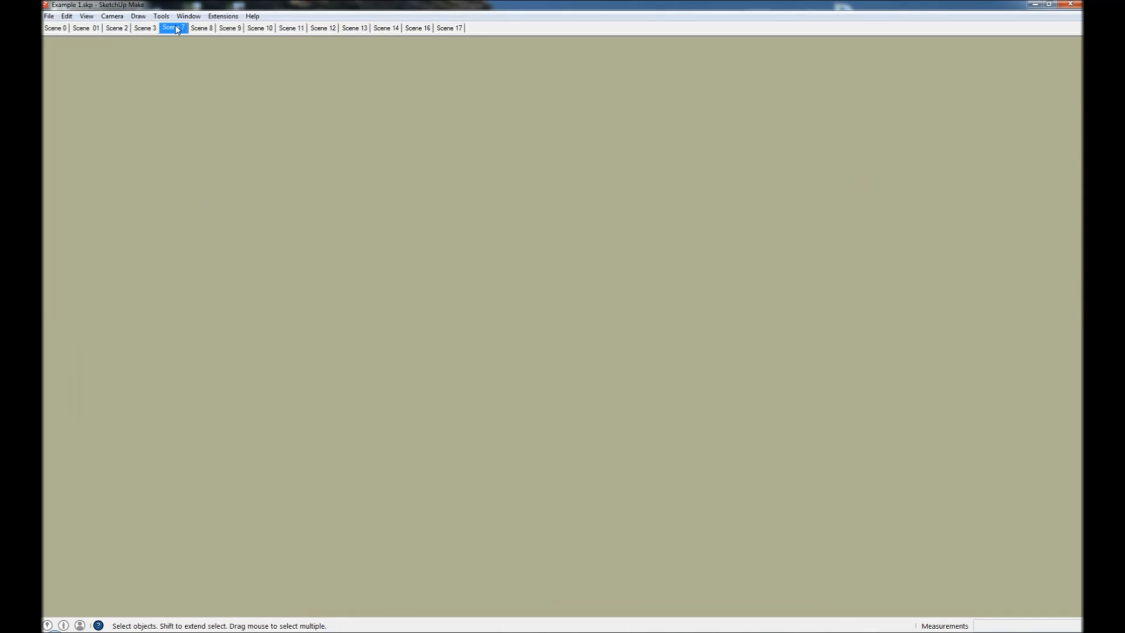
{"action": "left_click", "coordinate": [174, 28]}
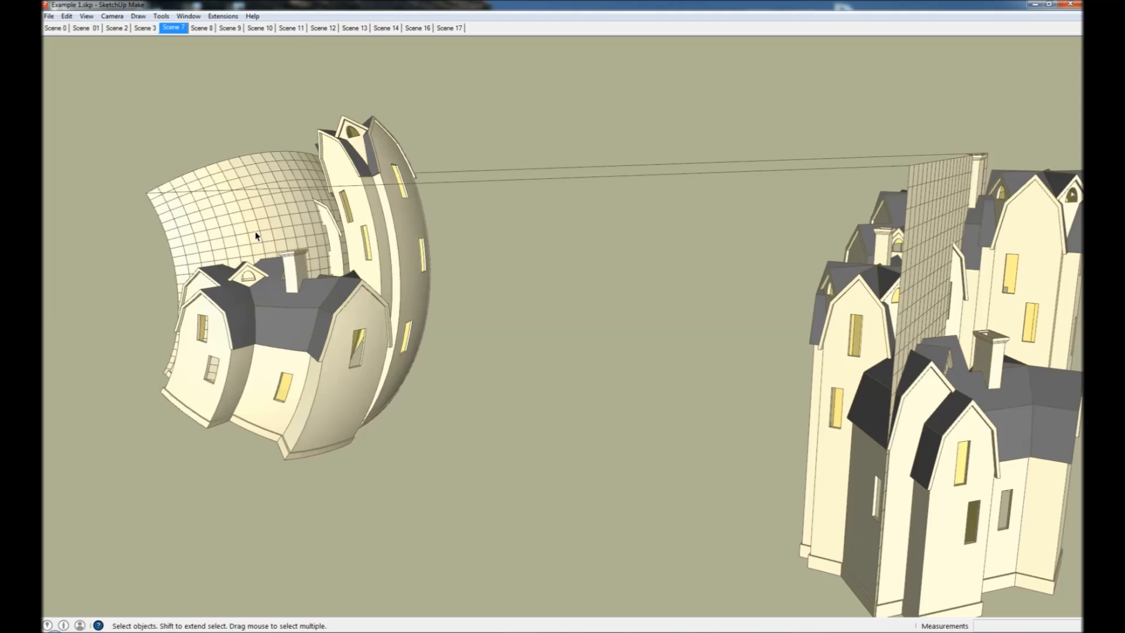
{"action": "mouse_move", "coordinate": [955, 484]}
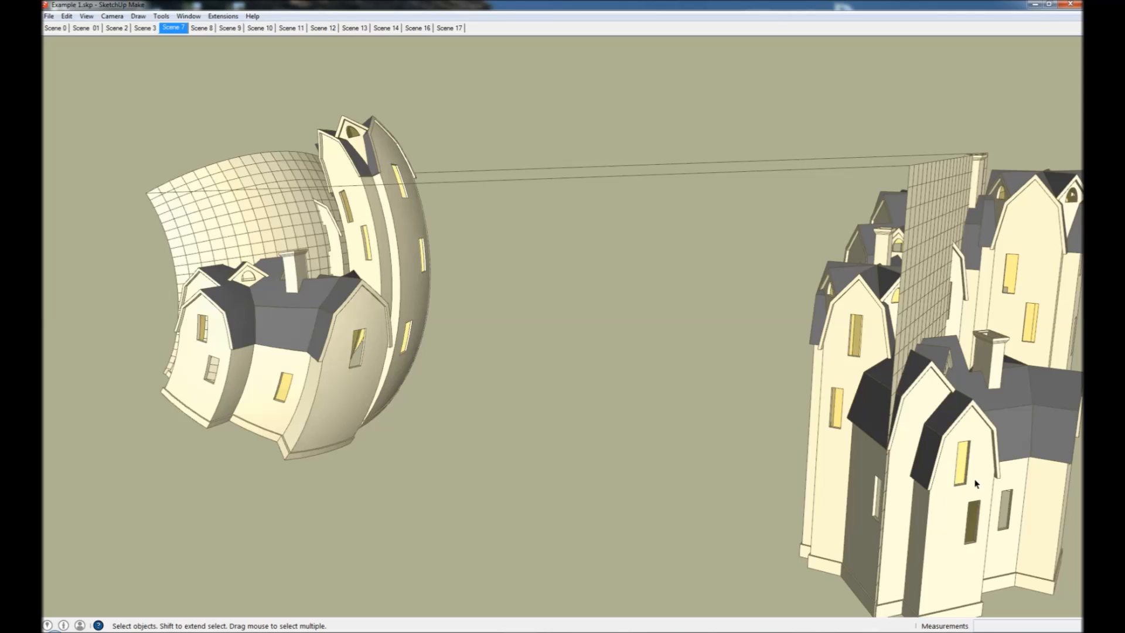
{"action": "mouse_move", "coordinate": [847, 408]}
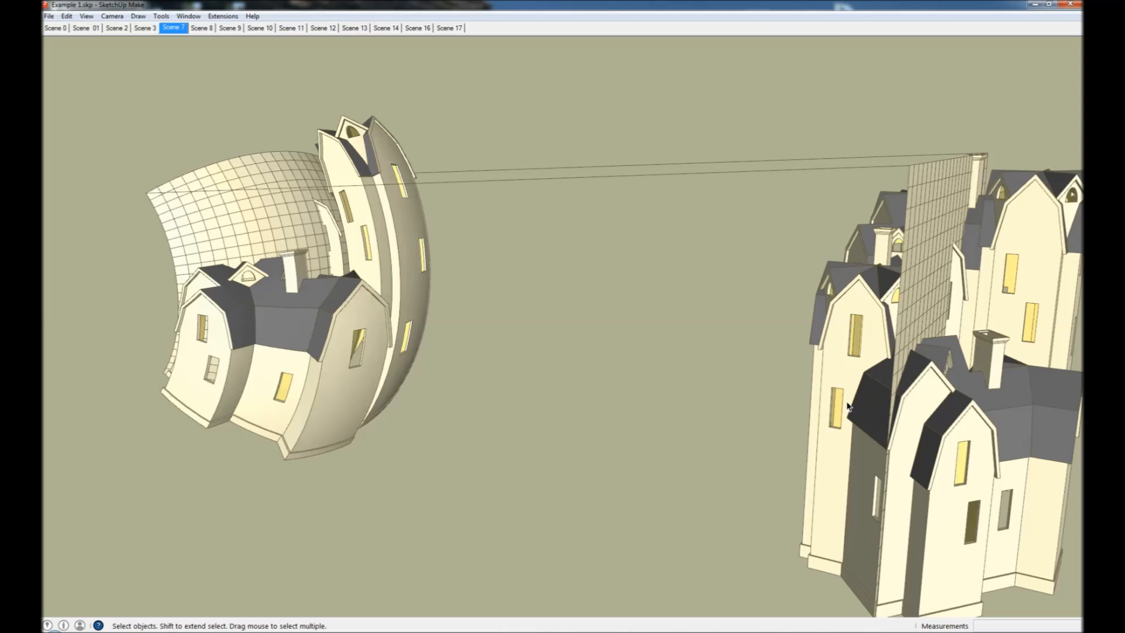
{"action": "mouse_move", "coordinate": [193, 15]}
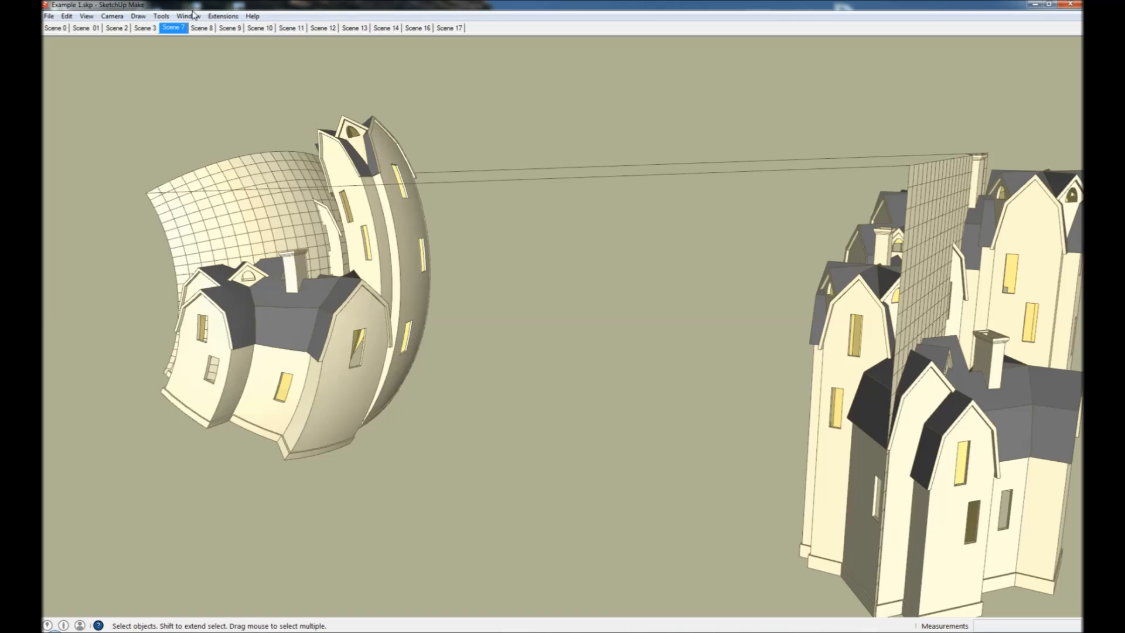
Step: Switch to Scene 8 showing the house row bent along a curved, flaring wall grid
{"action": "left_click", "coordinate": [200, 28]}
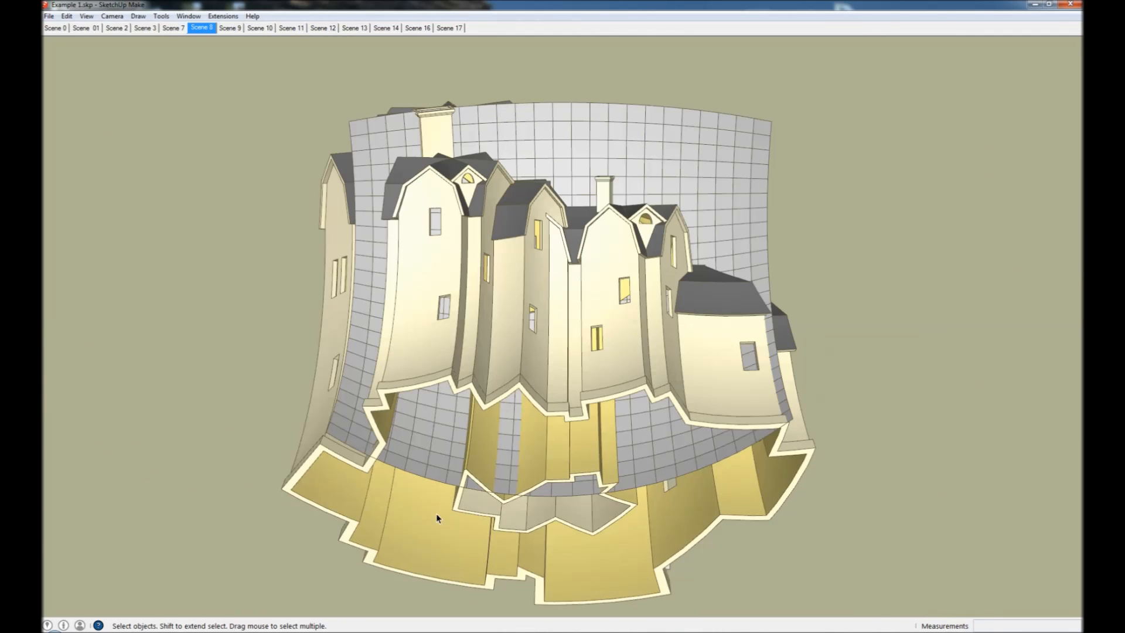
{"action": "left_click", "coordinate": [229, 28]}
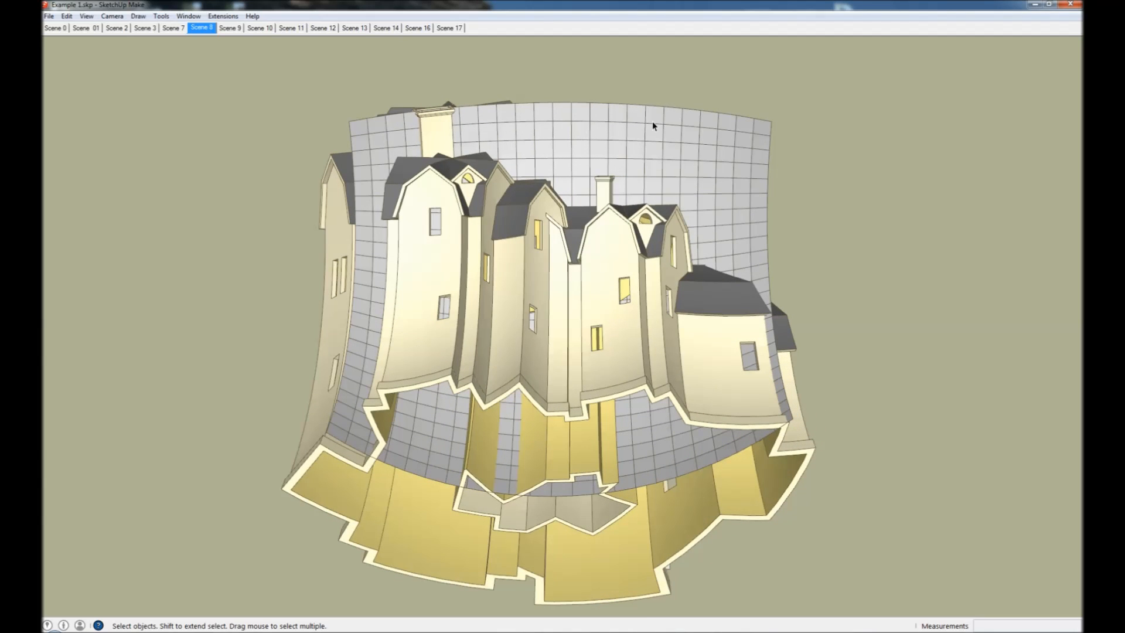
{"action": "mouse_move", "coordinate": [729, 183]}
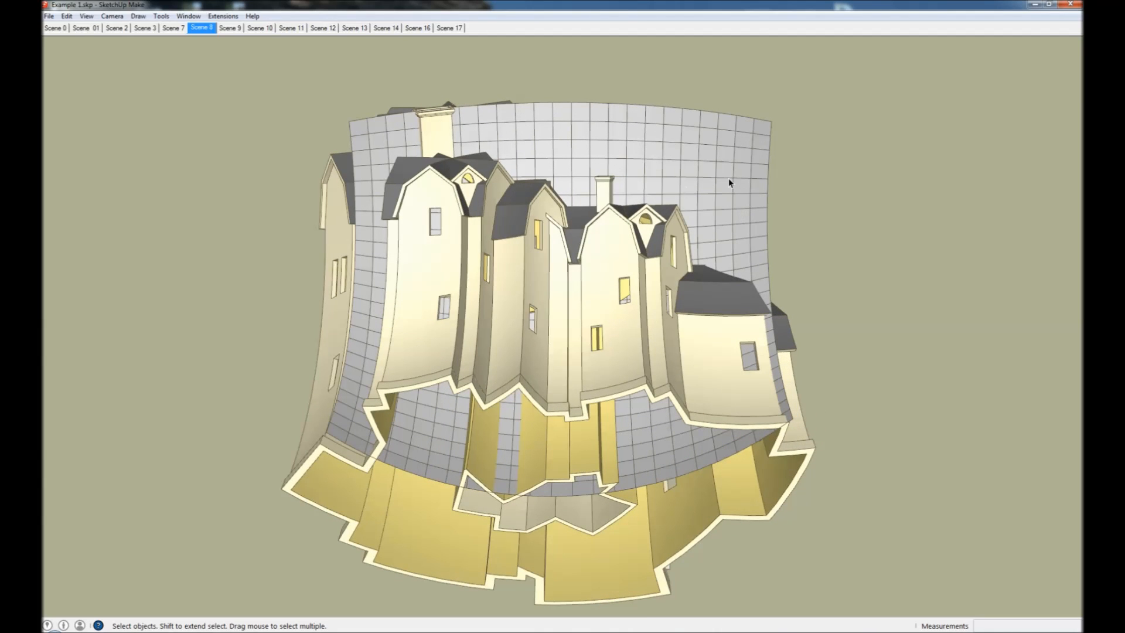
Step: Show Scene 10's house over the curved grid, then Scene 11's crooked house standing alone
{"action": "left_click", "coordinate": [260, 28]}
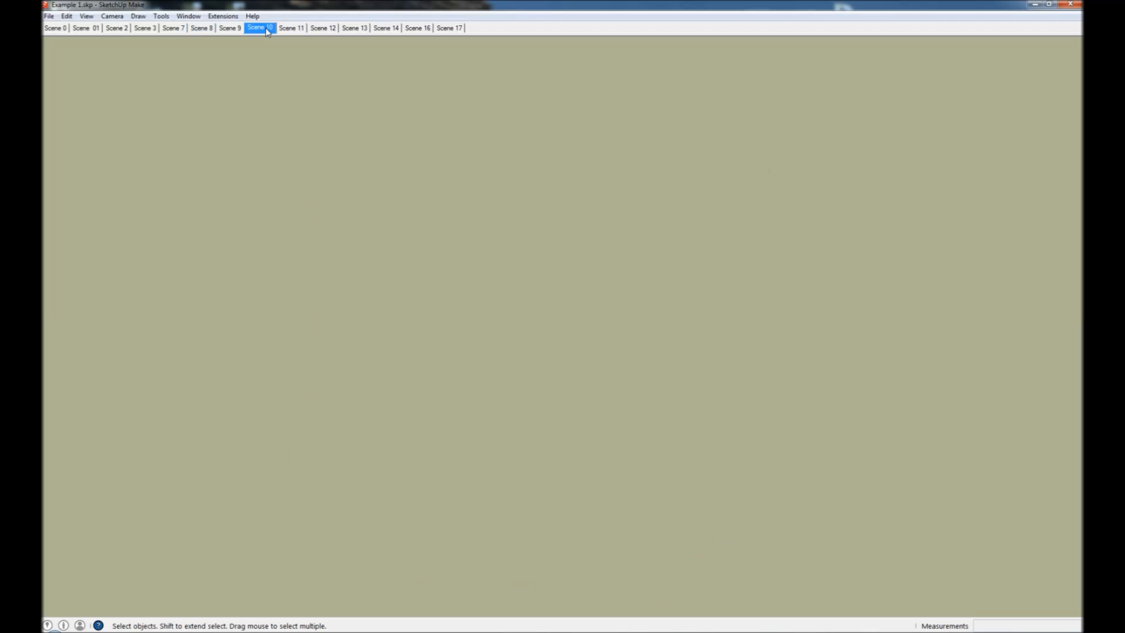
{"action": "left_click", "coordinate": [259, 28]}
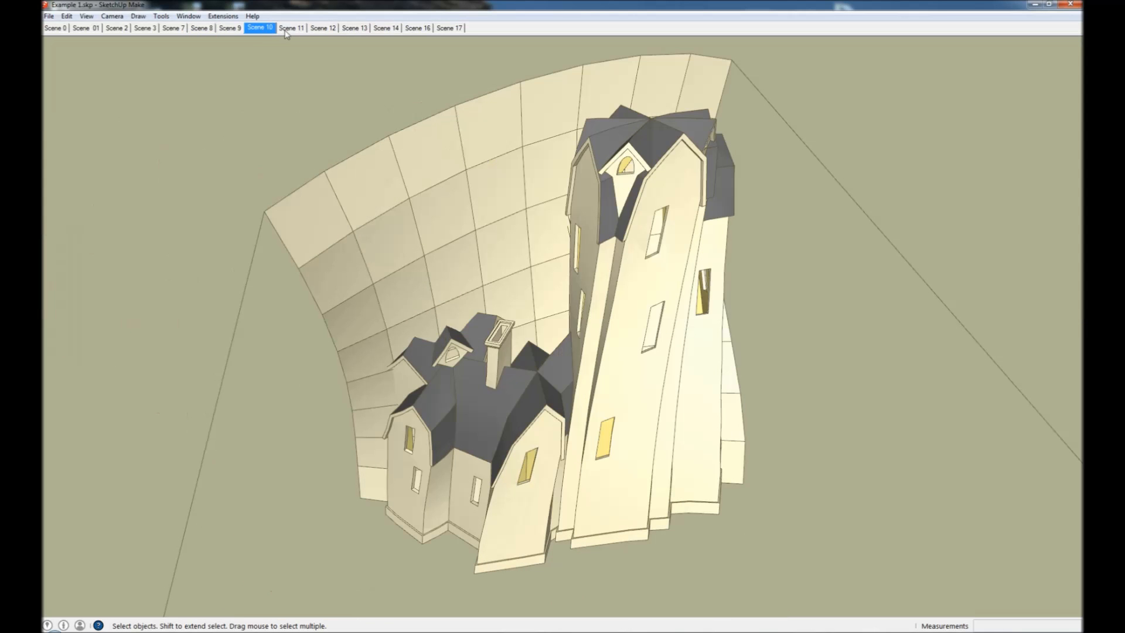
{"action": "mouse_move", "coordinate": [324, 201]}
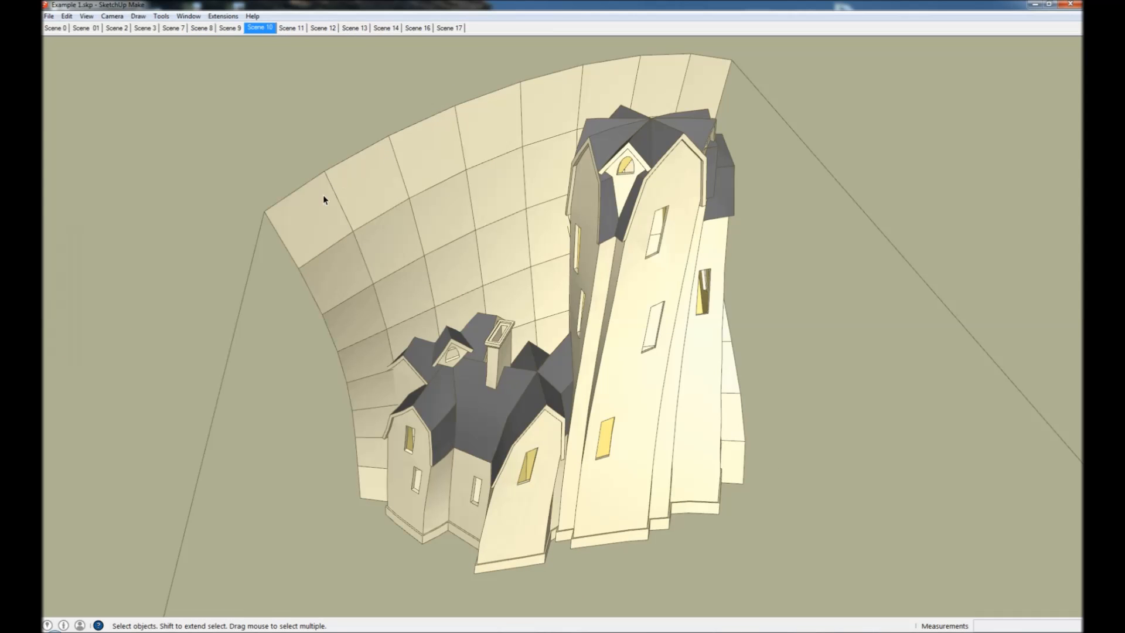
{"action": "mouse_move", "coordinate": [345, 262]}
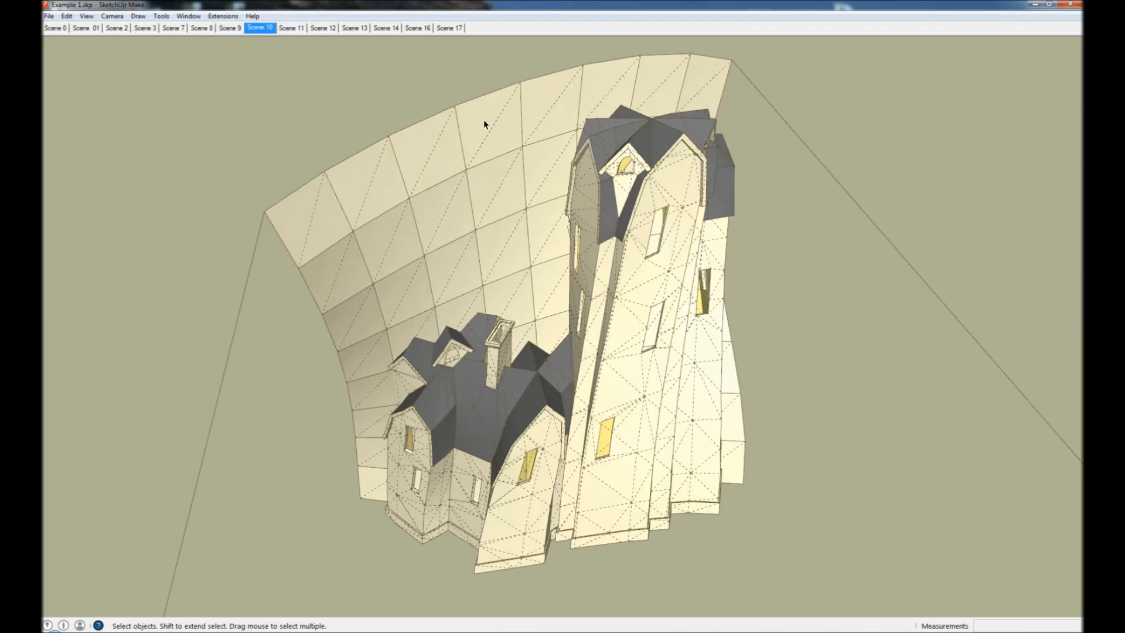
{"action": "mouse_move", "coordinate": [446, 148]}
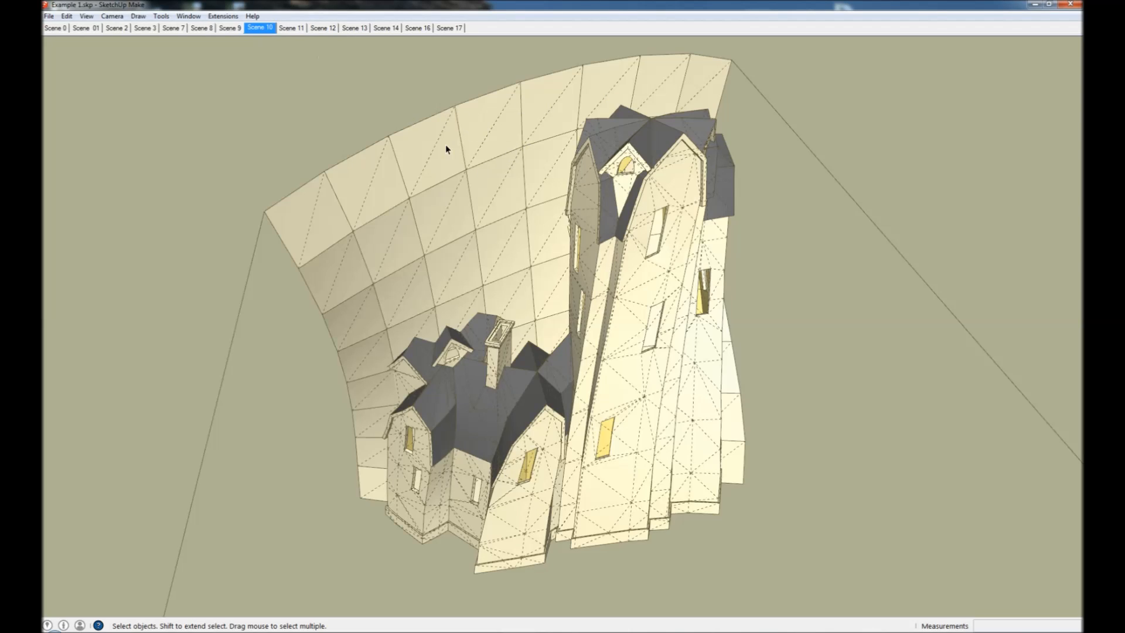
{"action": "left_click", "coordinate": [291, 28]}
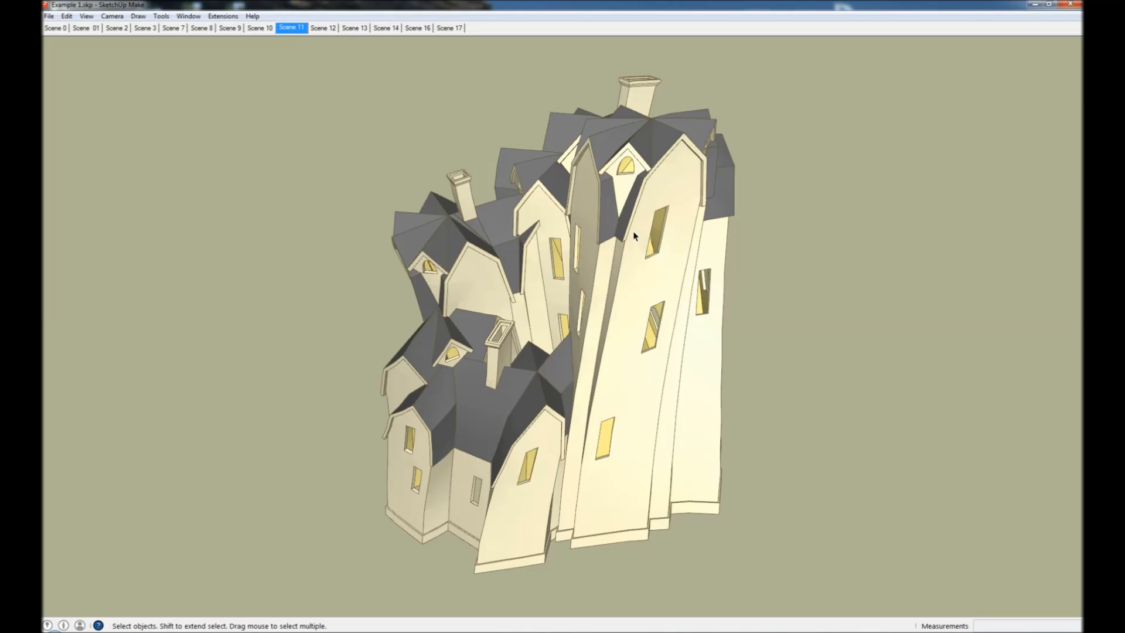
Step: Switch to Scene 12 showing the upright houses in front of the flat vertical grid
{"action": "left_click", "coordinate": [322, 28]}
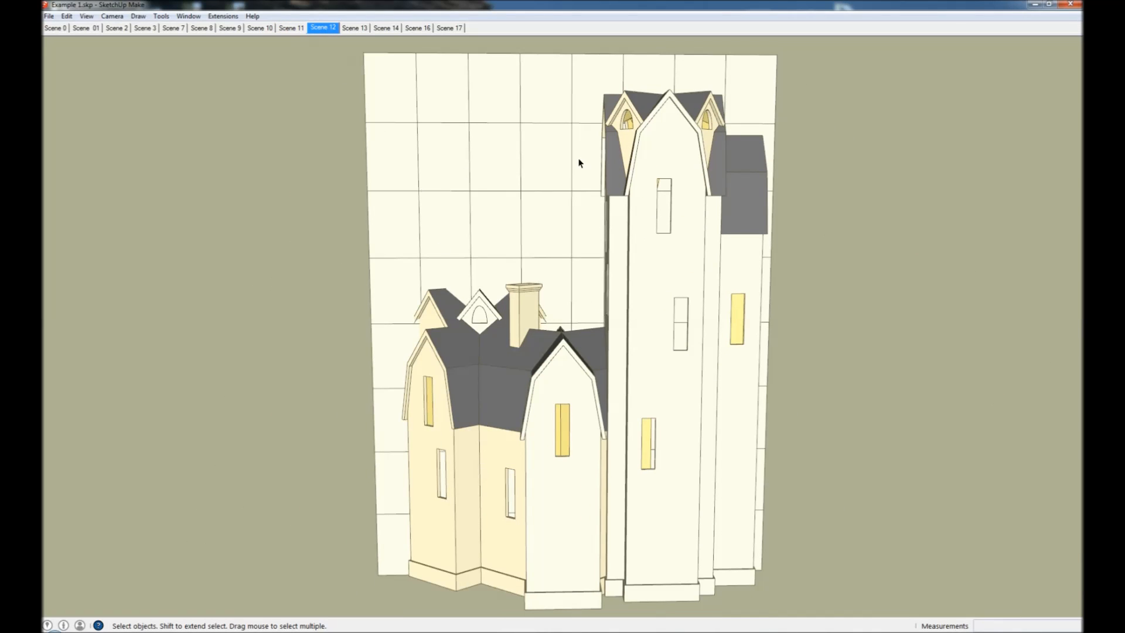
{"action": "mouse_move", "coordinate": [741, 101]}
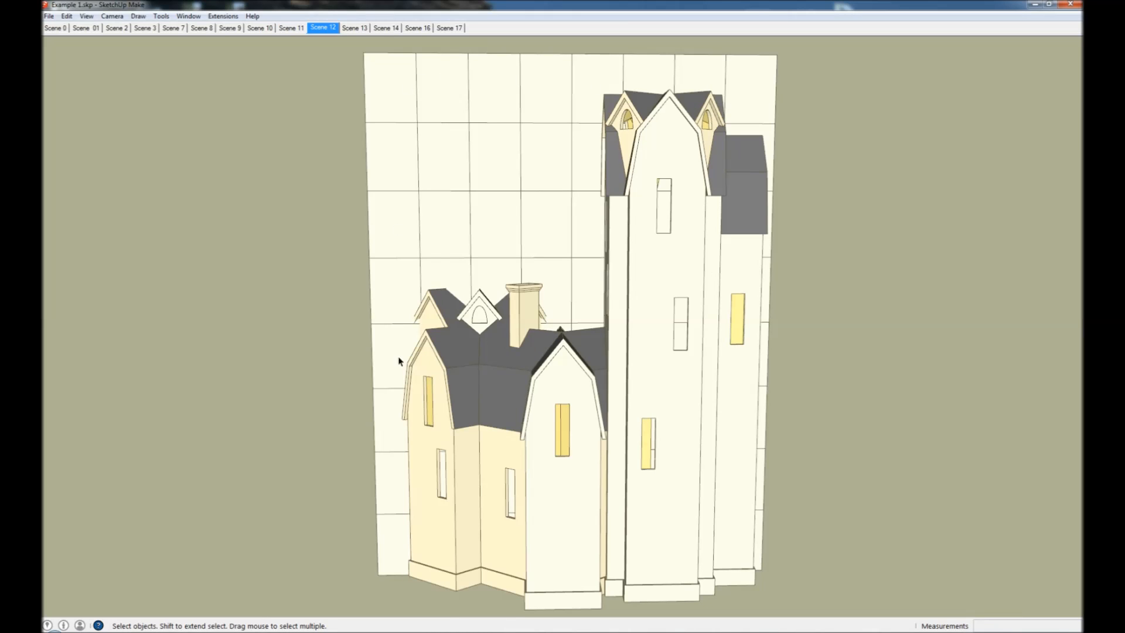
{"action": "mouse_move", "coordinate": [398, 91]}
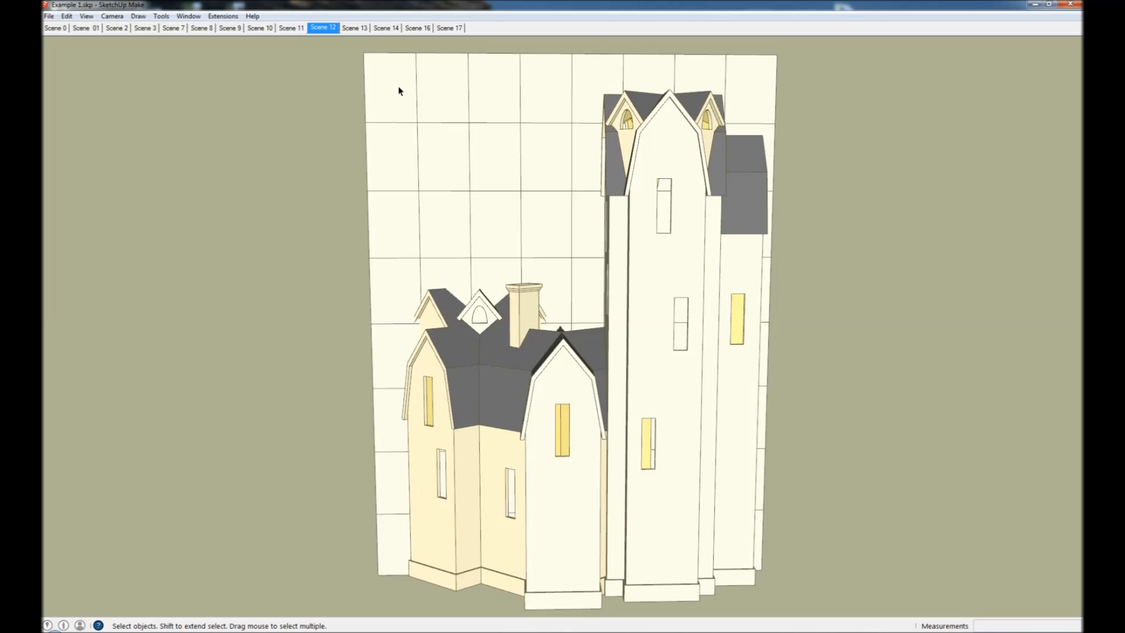
{"action": "mouse_move", "coordinate": [415, 93]}
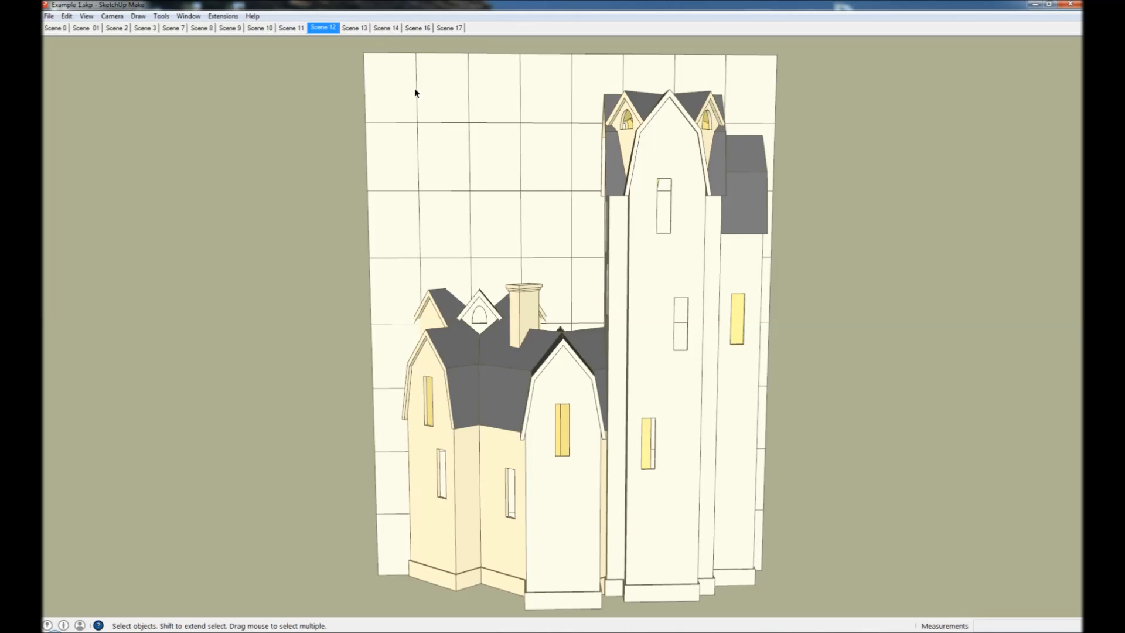
{"action": "mouse_move", "coordinate": [514, 90]}
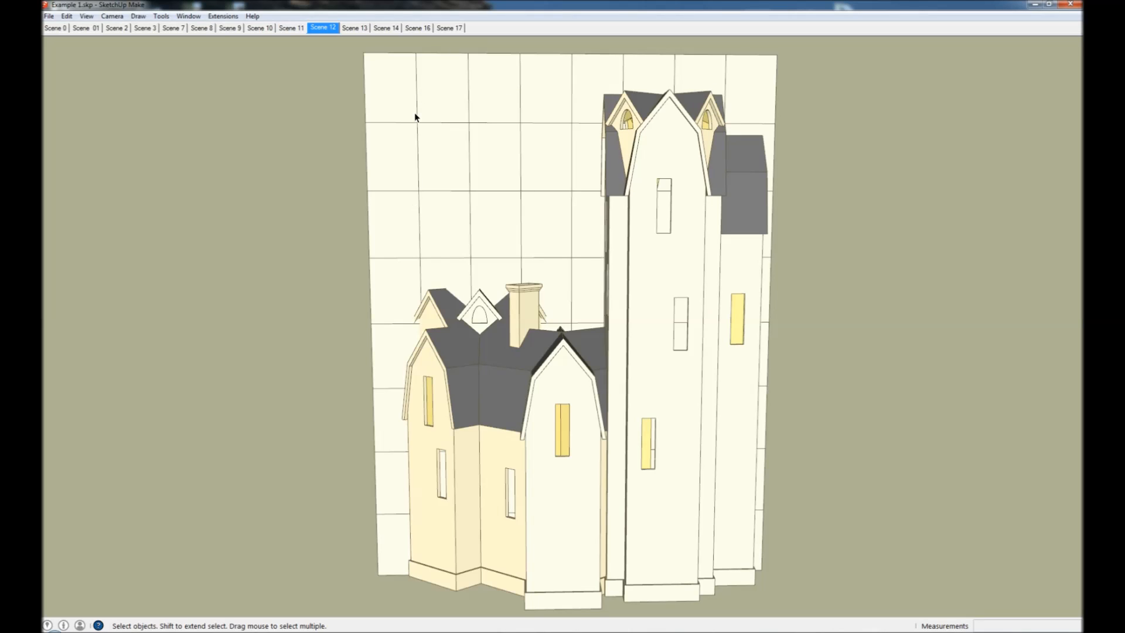
{"action": "mouse_move", "coordinate": [360, 28]}
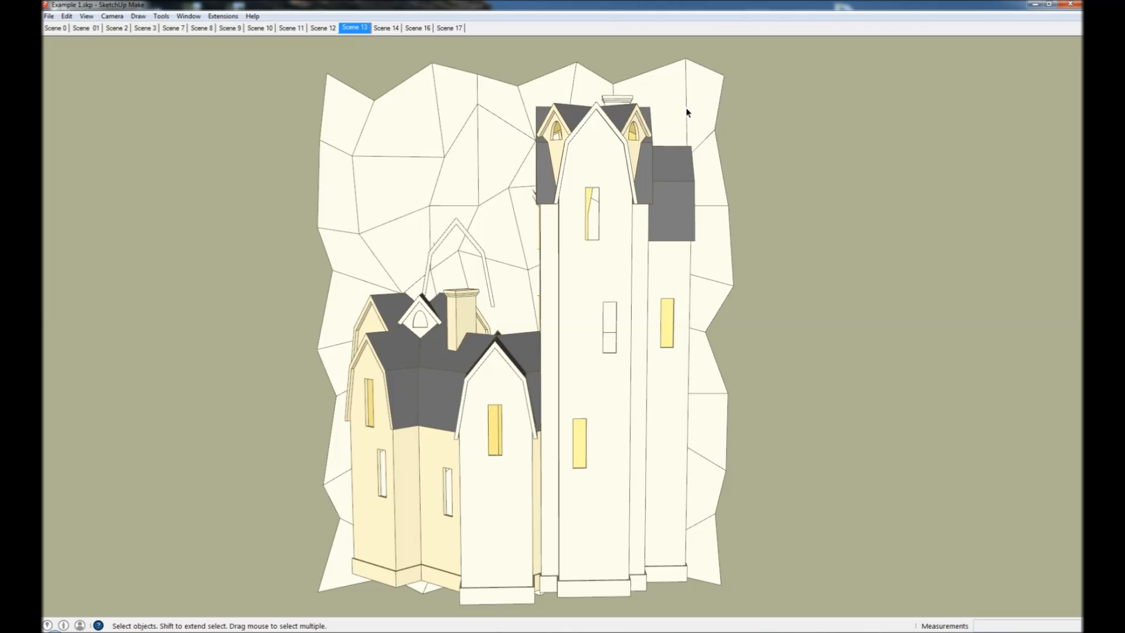
{"action": "mouse_move", "coordinate": [392, 208]}
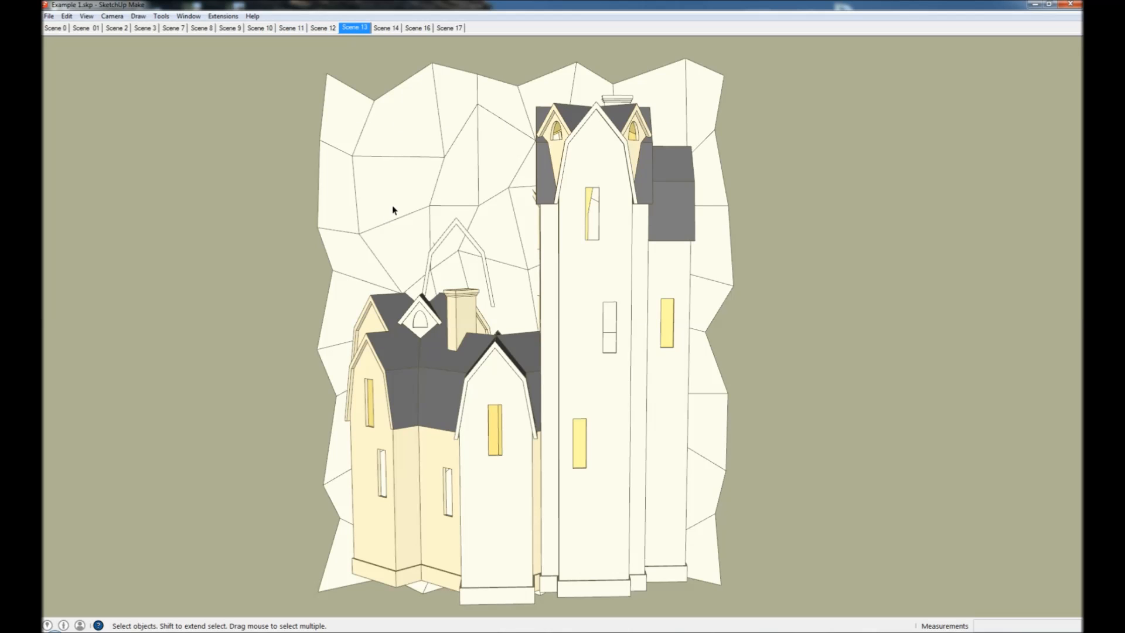
{"action": "mouse_move", "coordinate": [388, 37]}
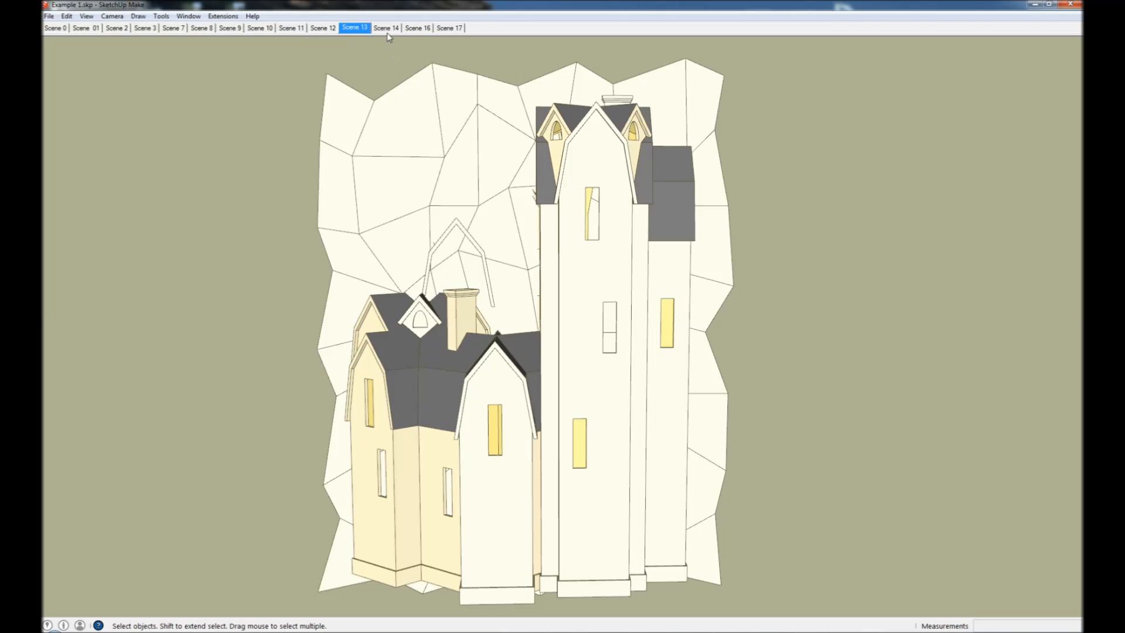
Step: Step through Scenes 14, 16 and 11 showing the house warped over the distorted grid
{"action": "left_click", "coordinate": [385, 29]}
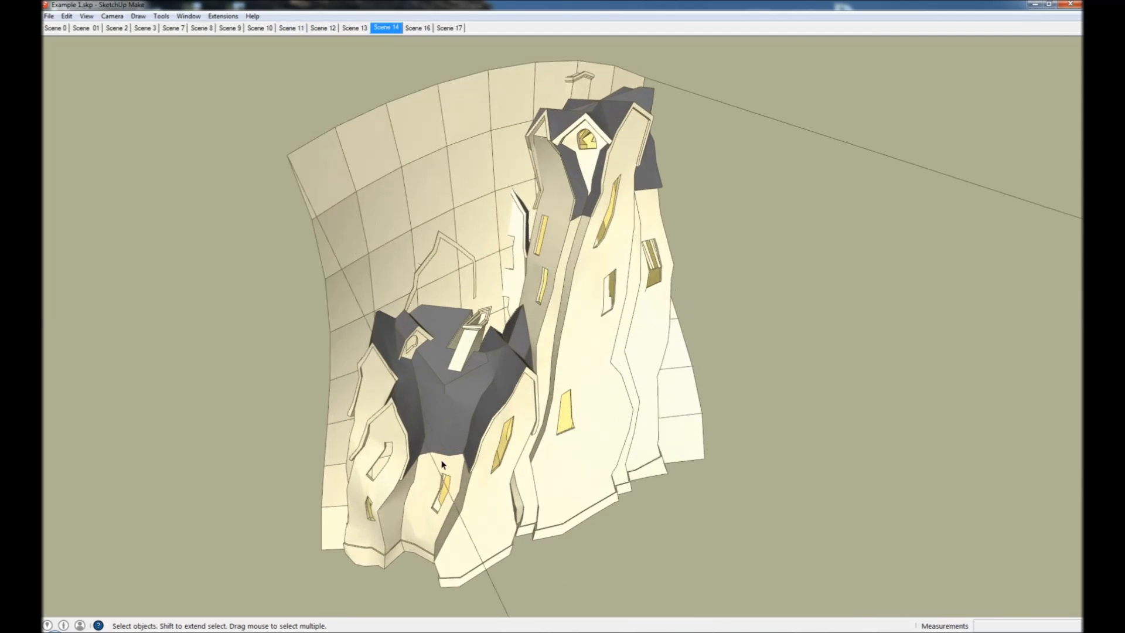
{"action": "mouse_move", "coordinate": [503, 439]}
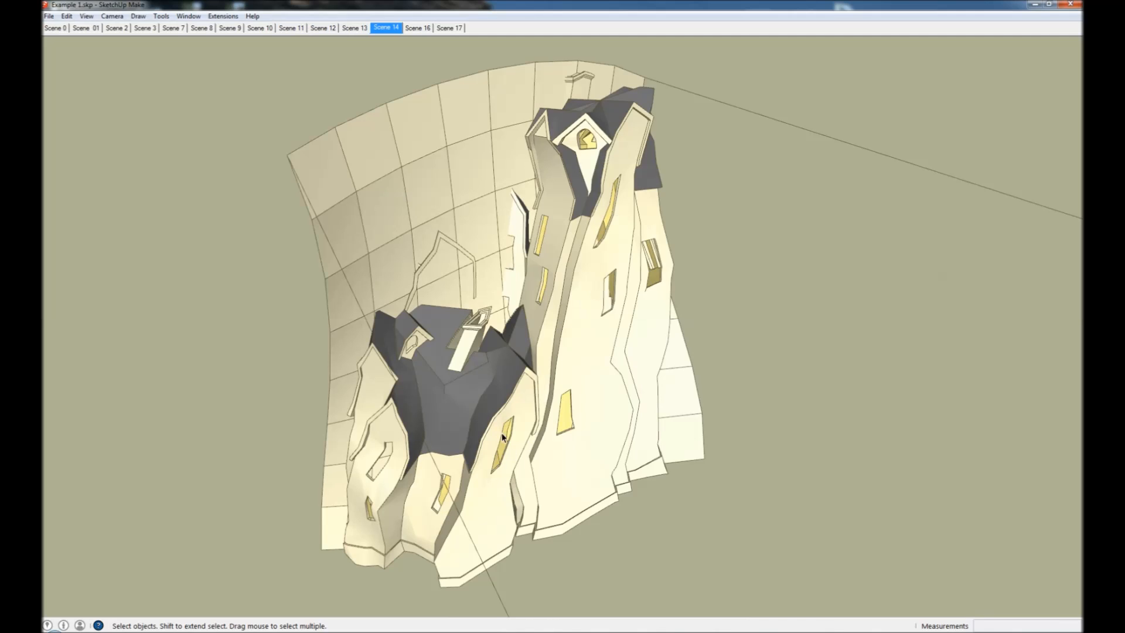
{"action": "mouse_move", "coordinate": [534, 446]}
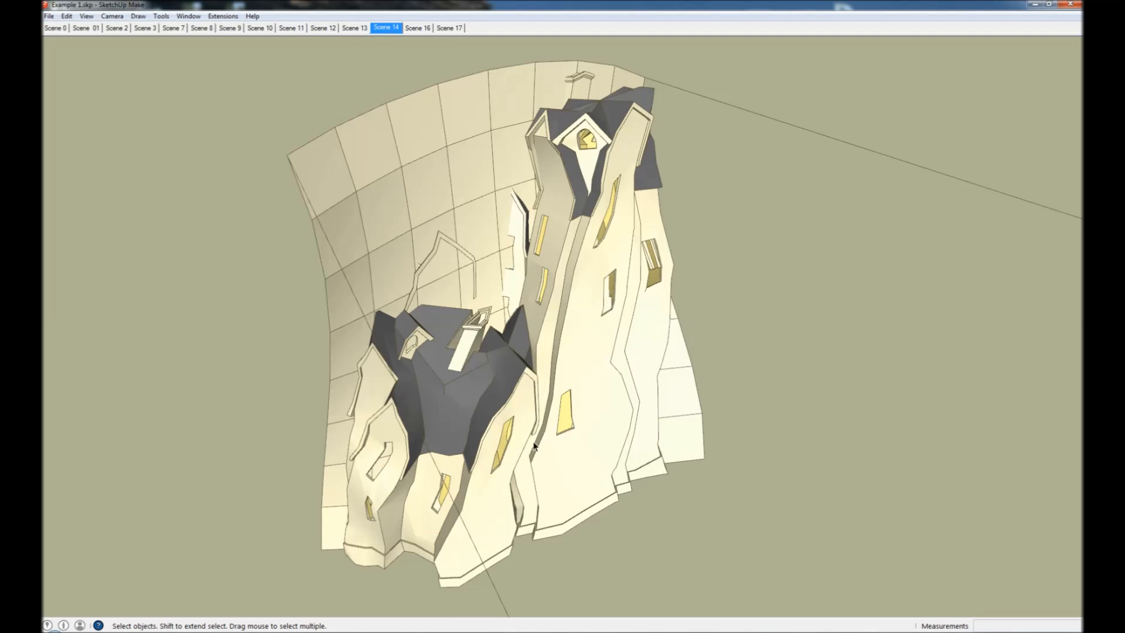
{"action": "mouse_move", "coordinate": [457, 258]}
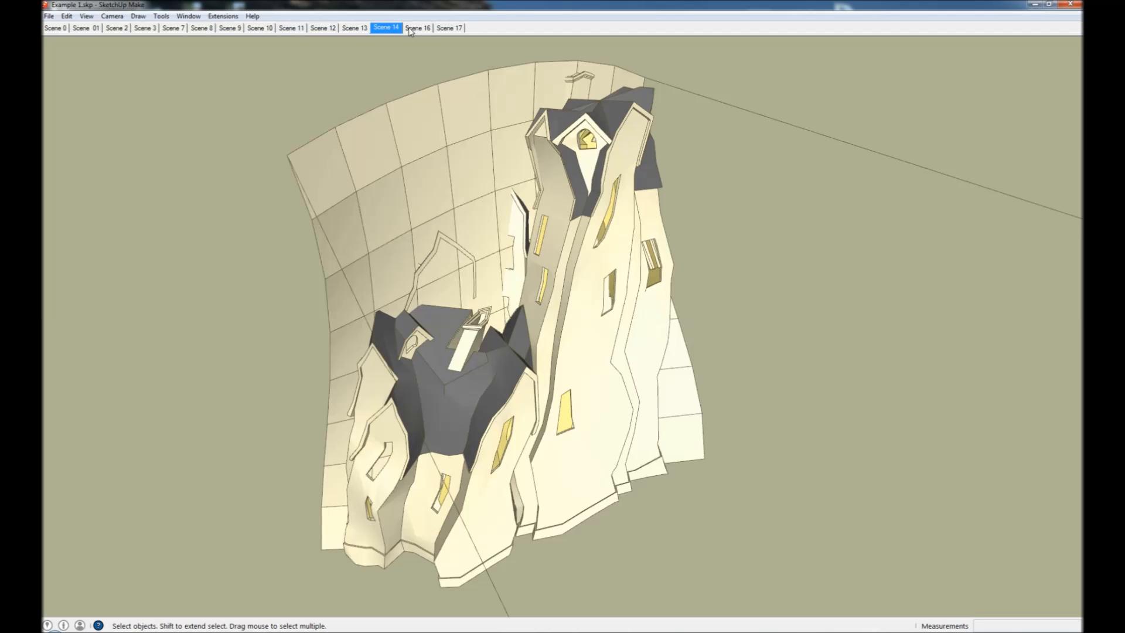
{"action": "left_click", "coordinate": [417, 28]}
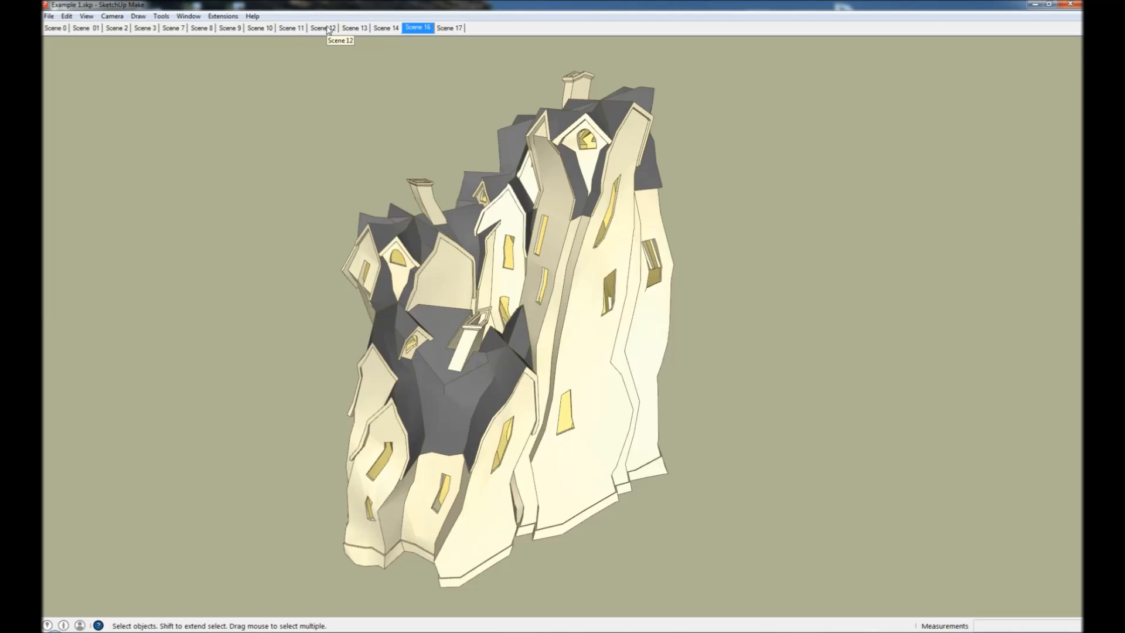
{"action": "left_click", "coordinate": [291, 28]}
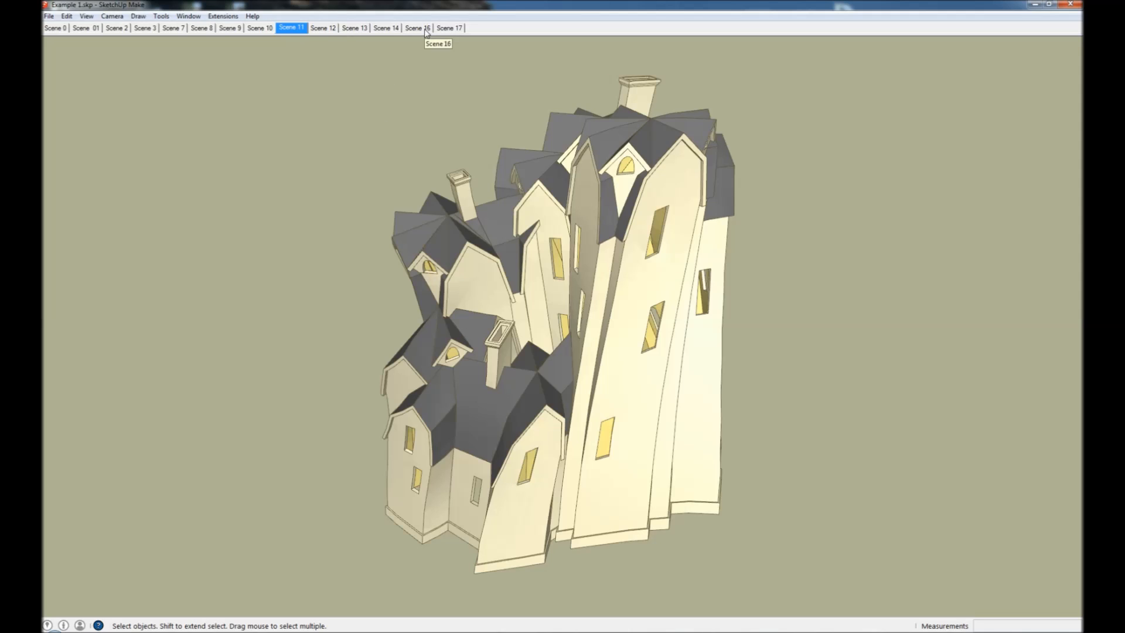
Step: Return to Scene 16's gridless warped house, then land on Scene 17's haunted house close-up
{"action": "left_click", "coordinate": [418, 28]}
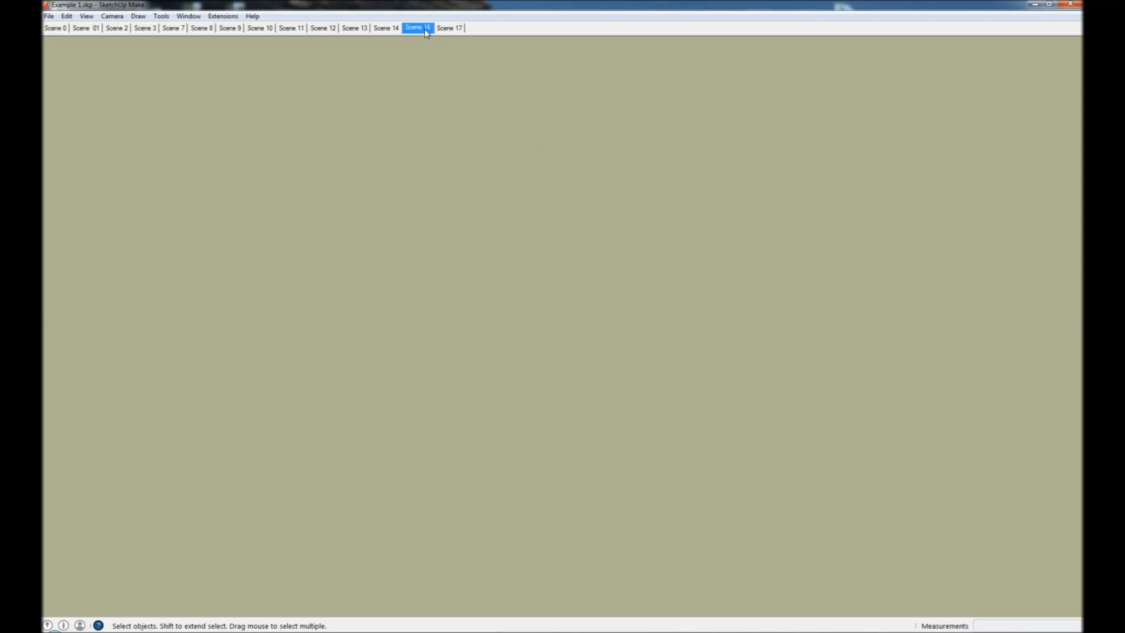
{"action": "left_click", "coordinate": [417, 28]}
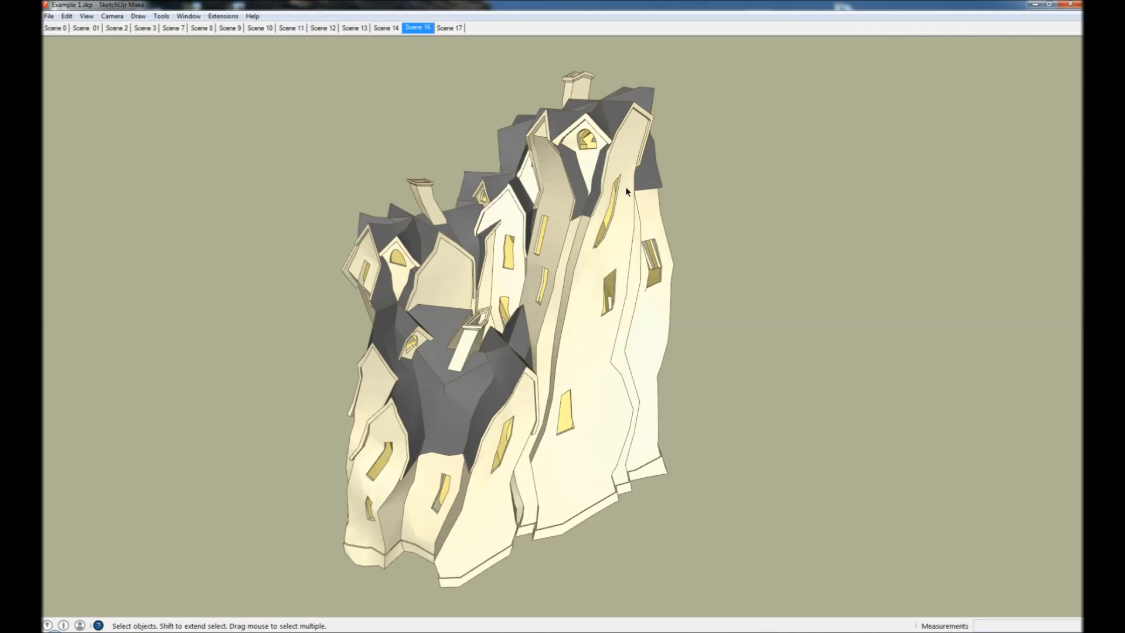
{"action": "left_click", "coordinate": [449, 28]}
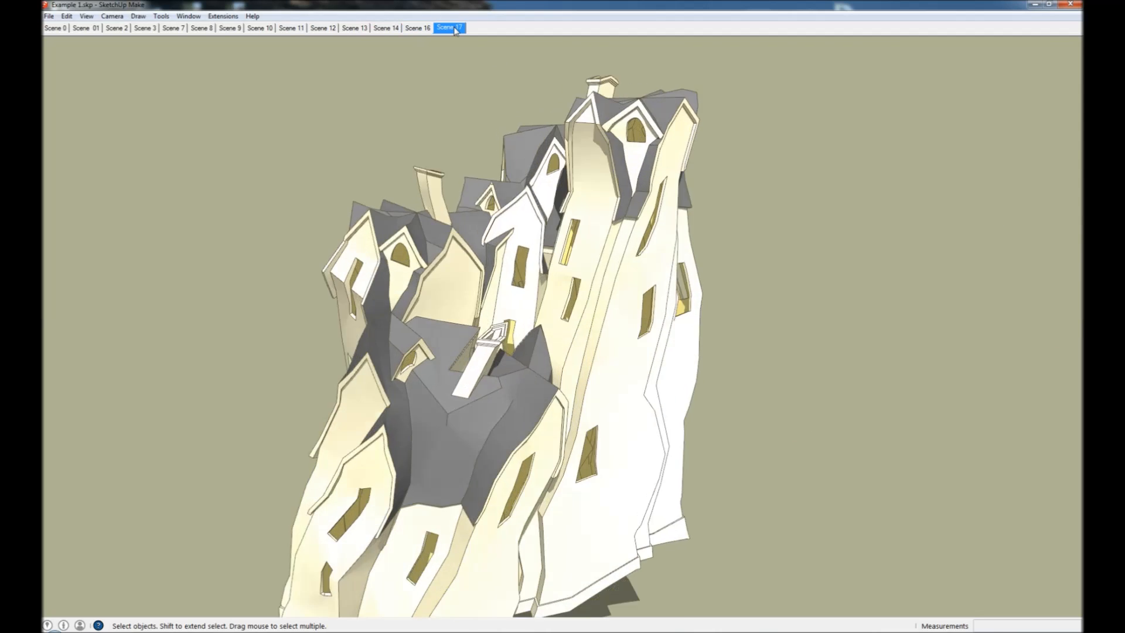